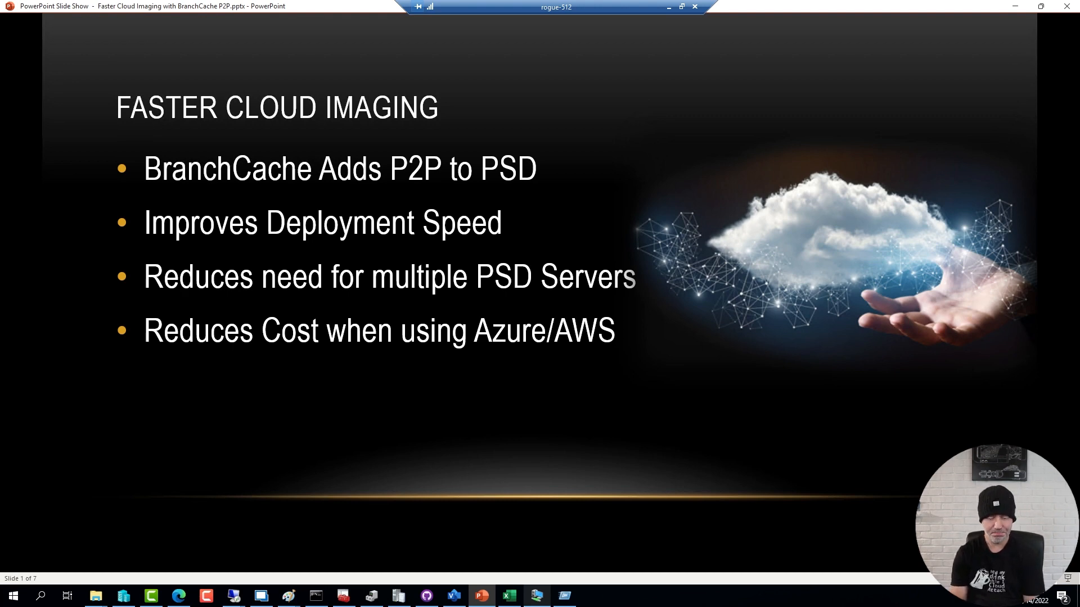
Advance the slide show from the Faster Cloud Imaging slide toward the Scenario slide.
key("Right")
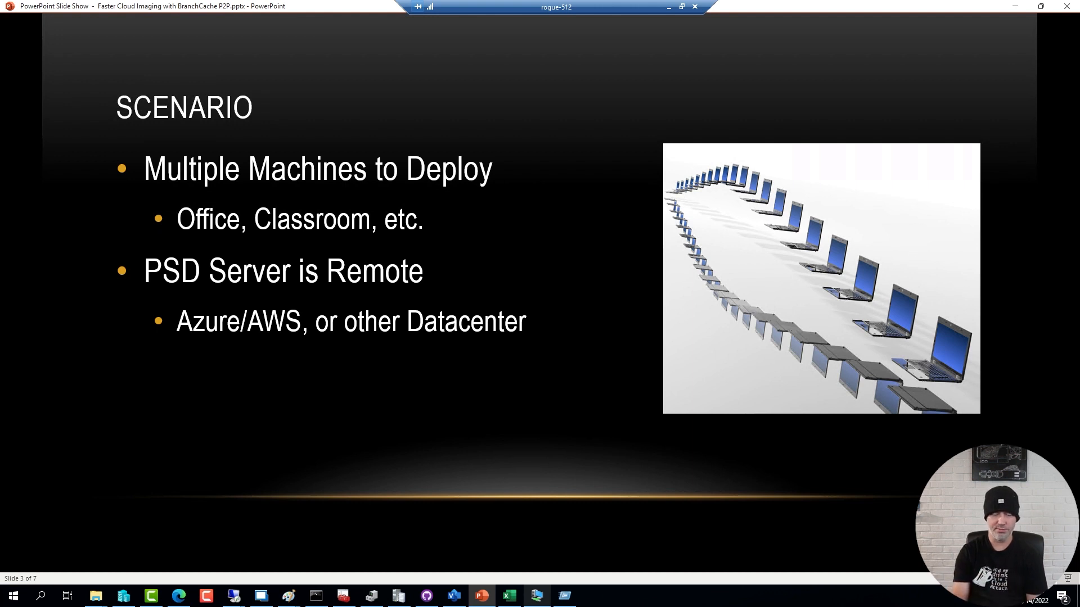
Reveal the remaining Scenario bullets about no local servers and a slow WAN link.
key("right")
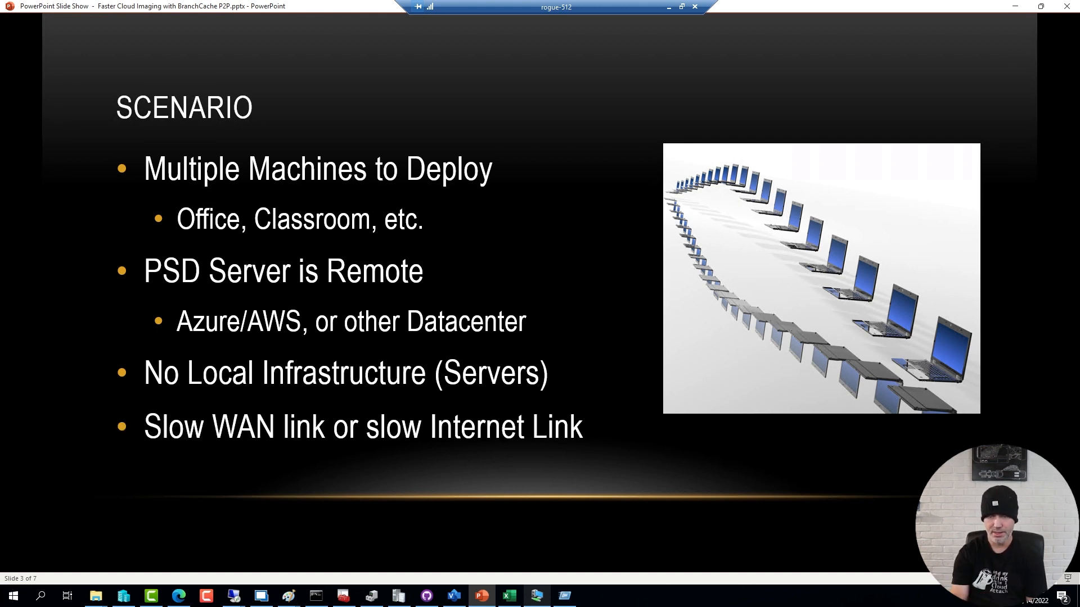
key("right")
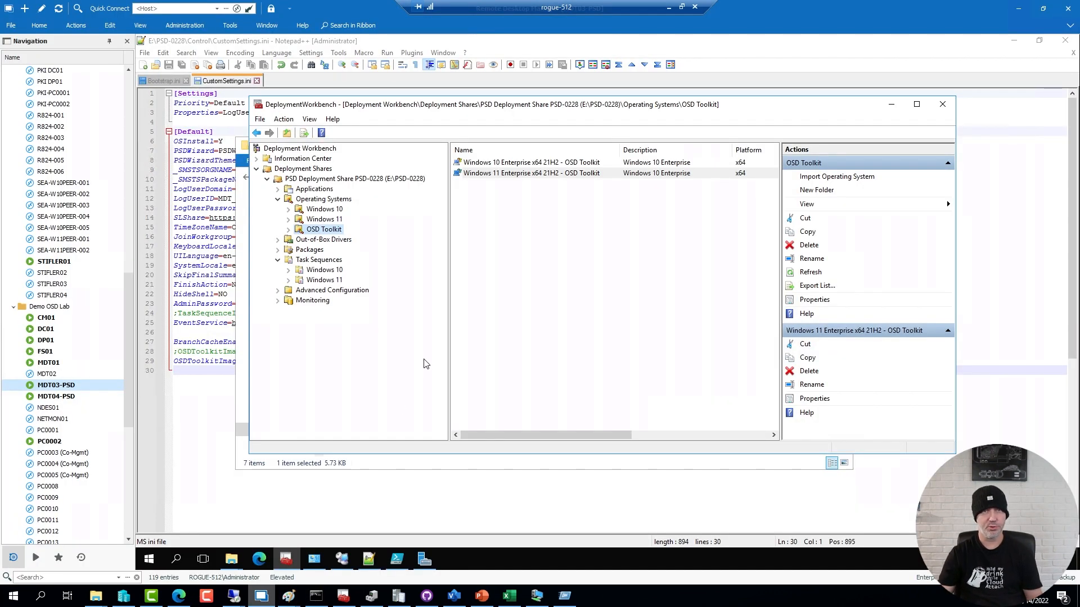
mouse_move(443, 332)
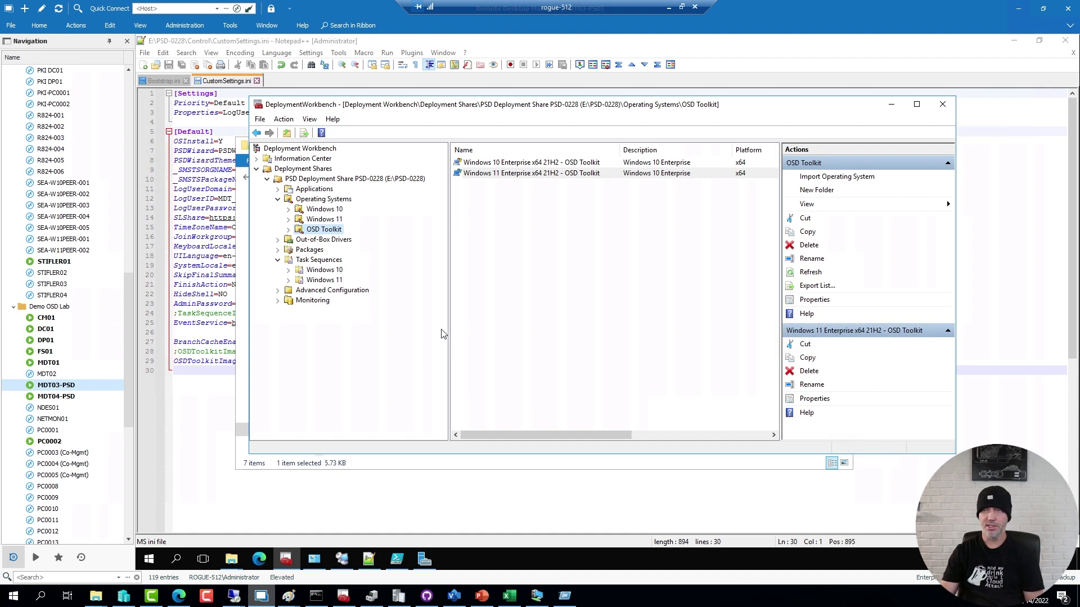
Show the Windows 10 folder's two Enterprise x64 21H2 images, selecting the plain and with-Apps variants.
left_click(324, 209)
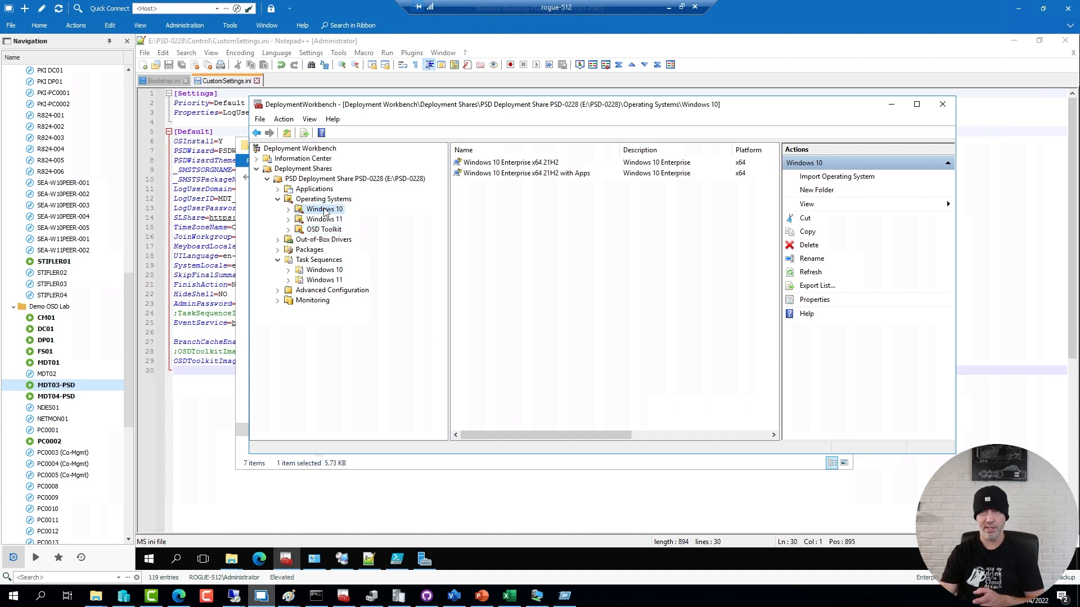
left_click(511, 161)
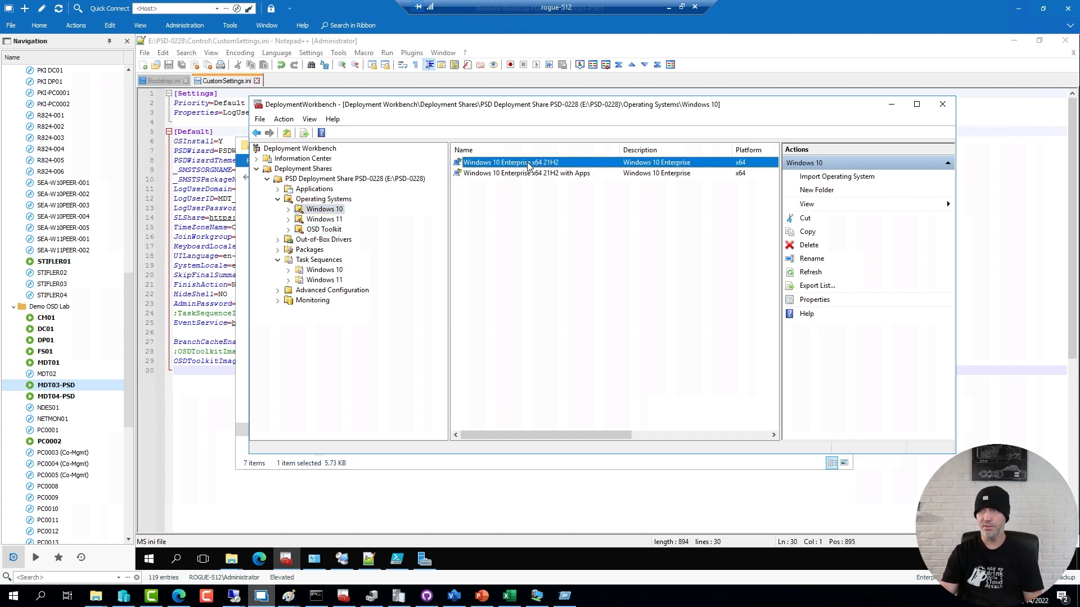
left_click(510, 162)
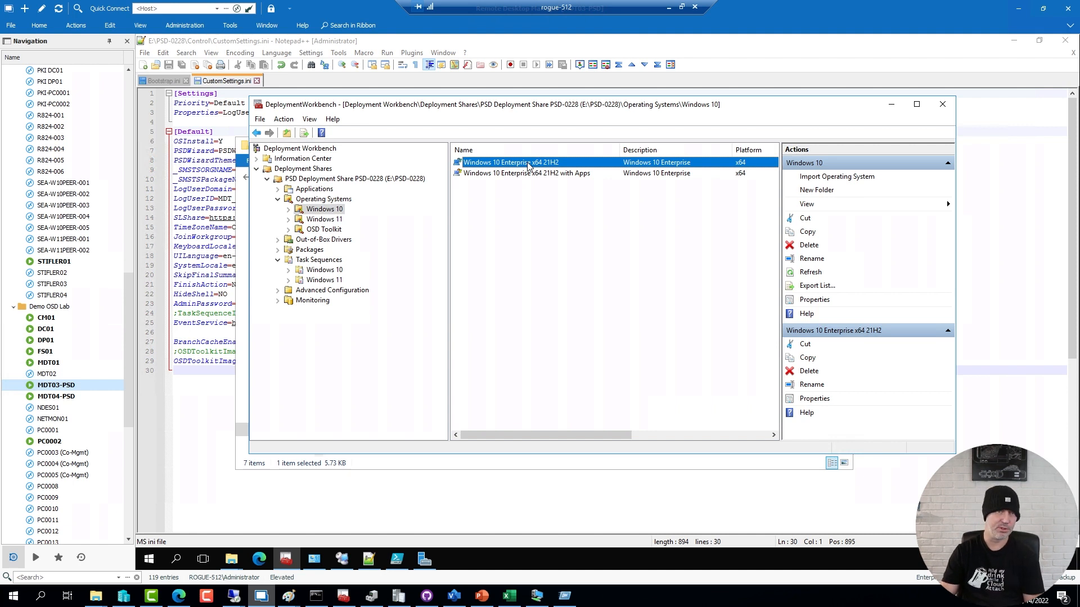
left_click(526, 173)
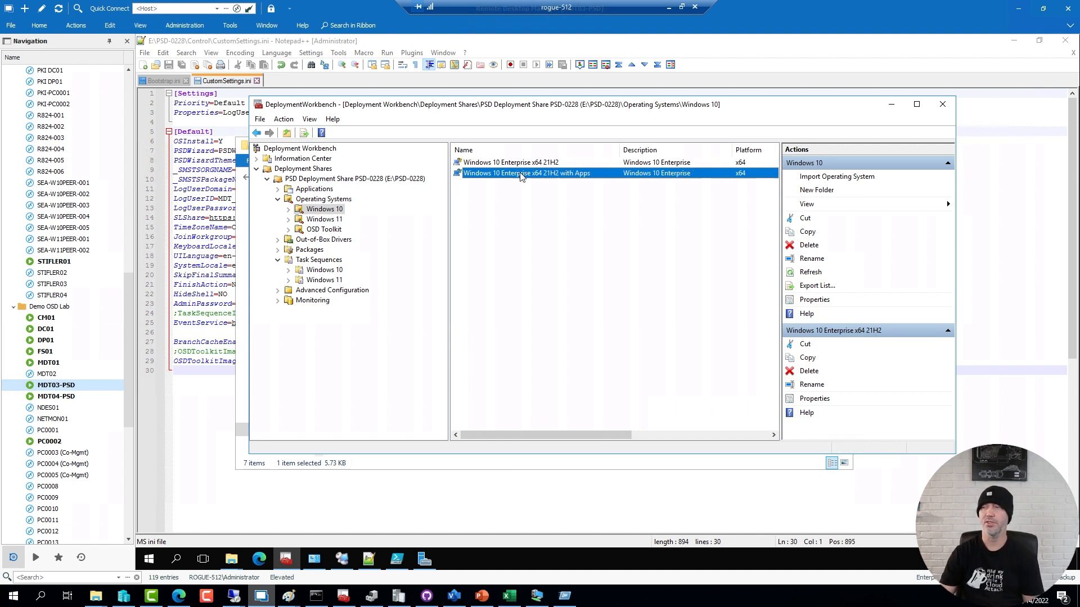
left_click(523, 174)
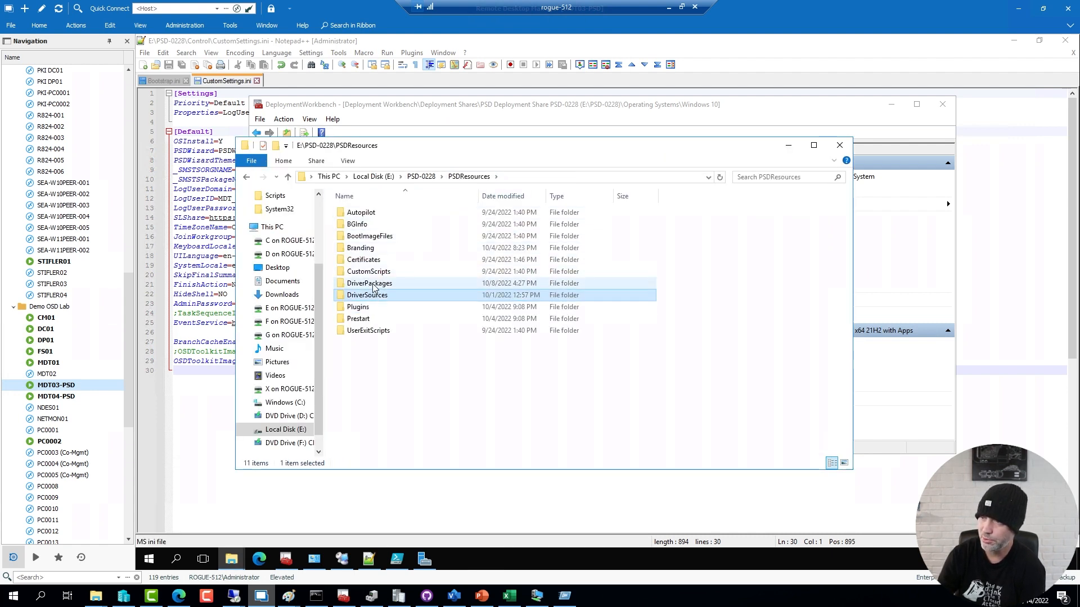
Browse DriverPackages into the Windows_10_x64-Optiplex_7040 folder holding DriverPackage.wim.
double_click(369, 283)
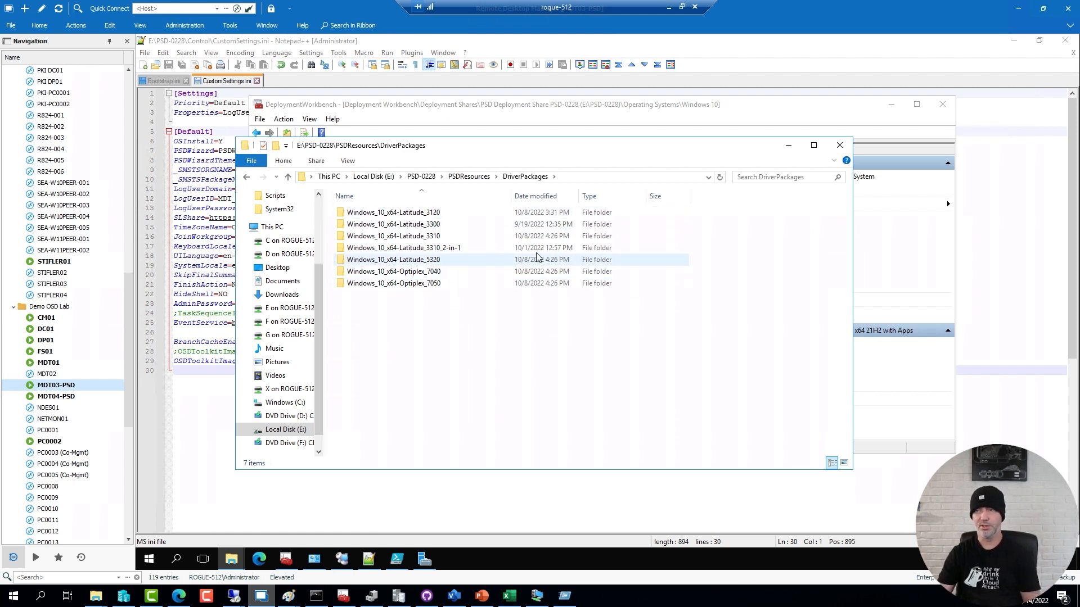
double_click(396, 271)
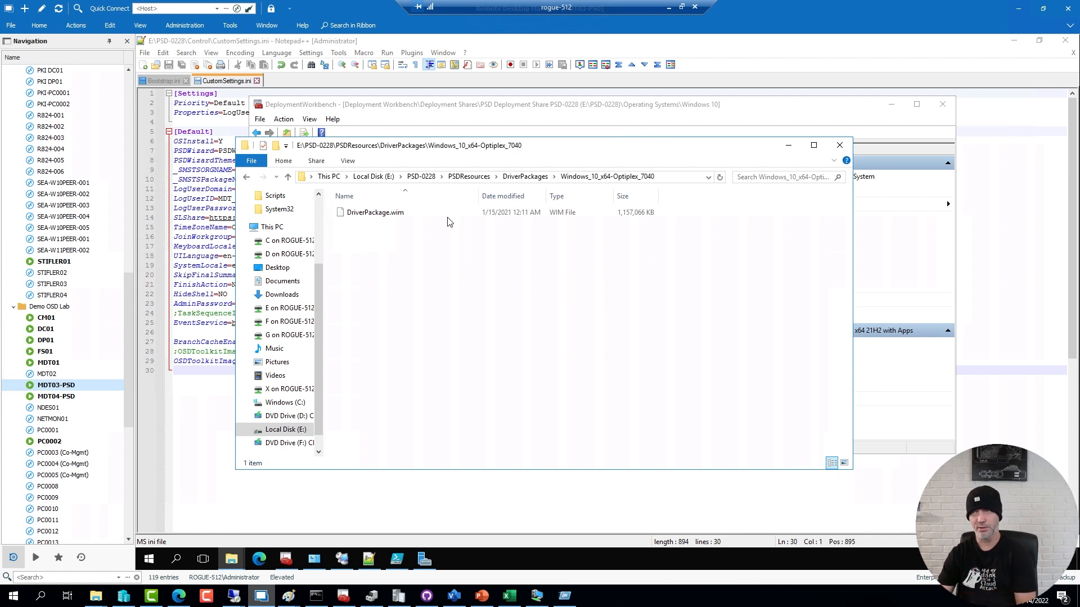
mouse_move(576, 259)
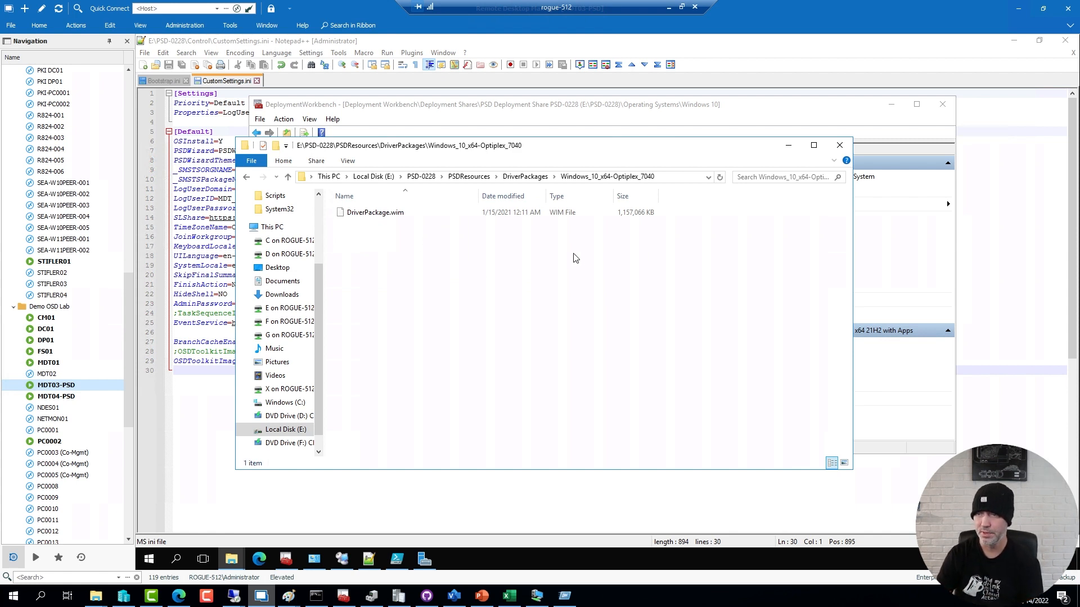
mouse_move(338, 542)
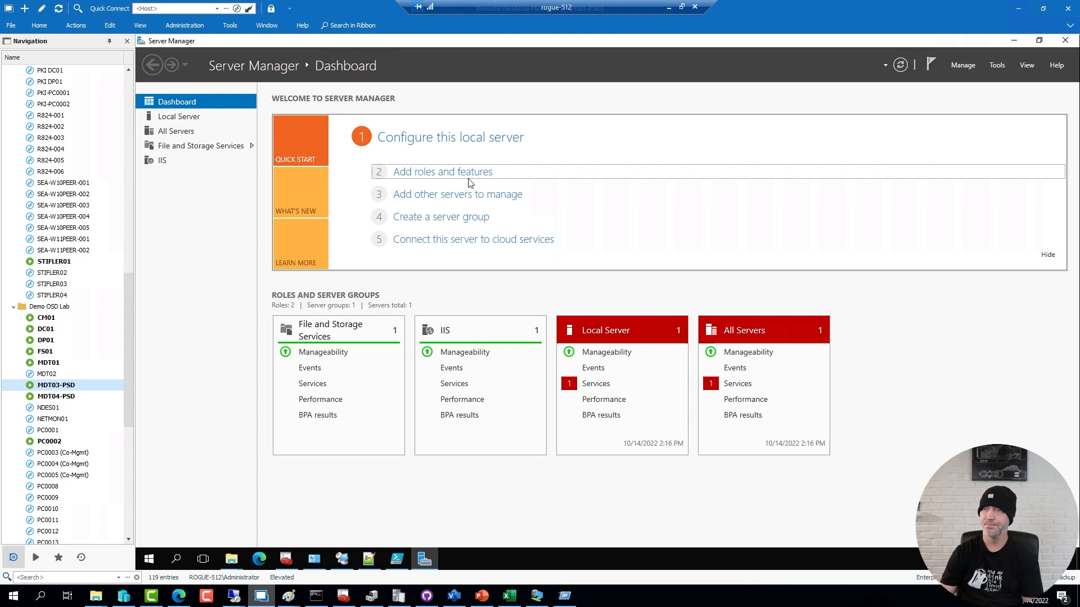
left_click(443, 171)
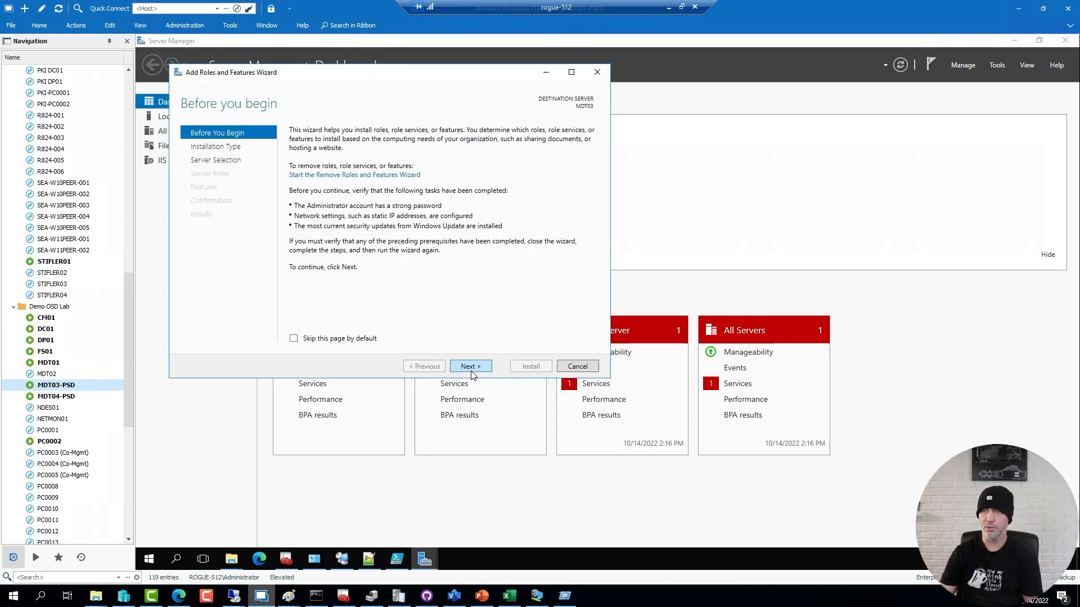
left_click(471, 367)
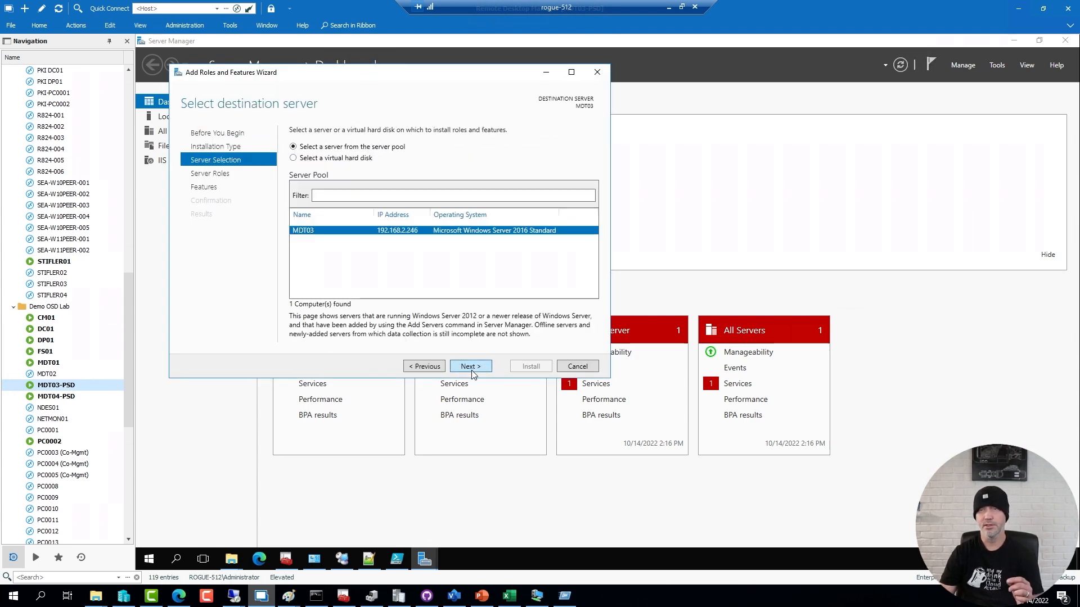
left_click(470, 366)
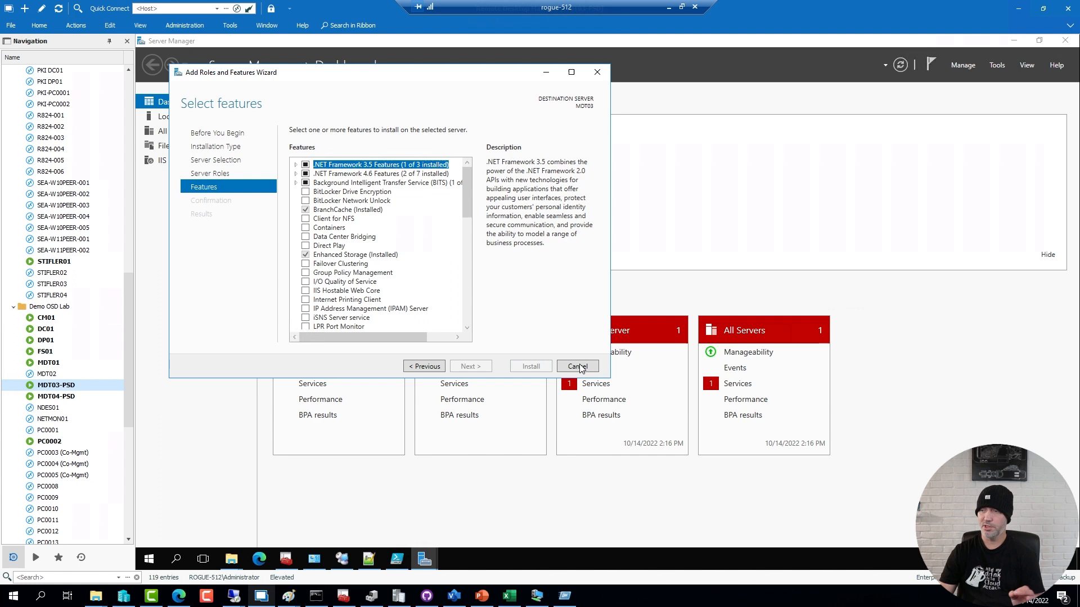
left_click(578, 367)
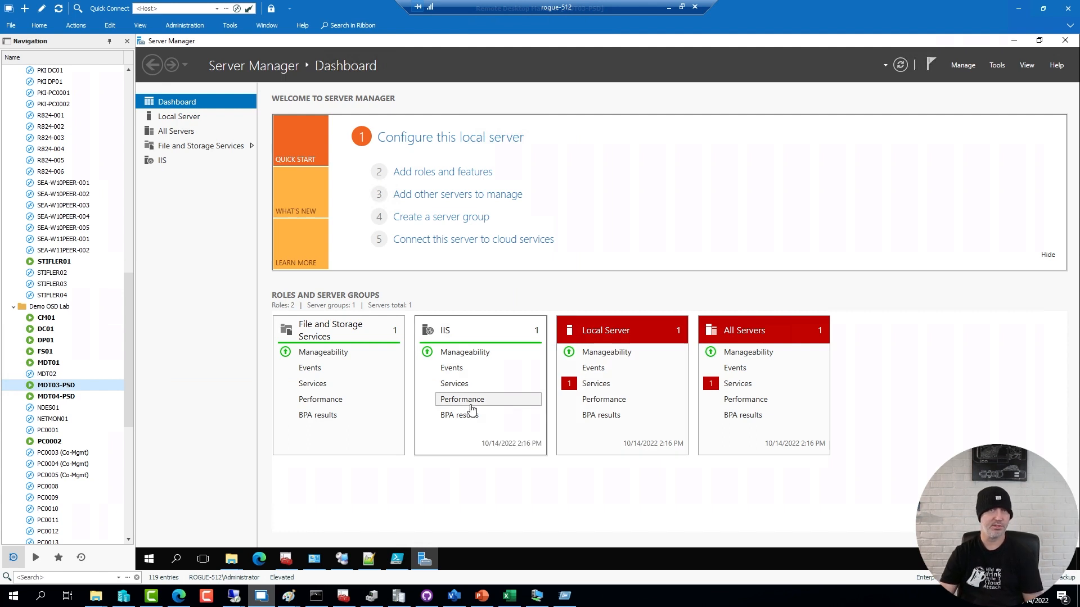
mouse_move(455, 428)
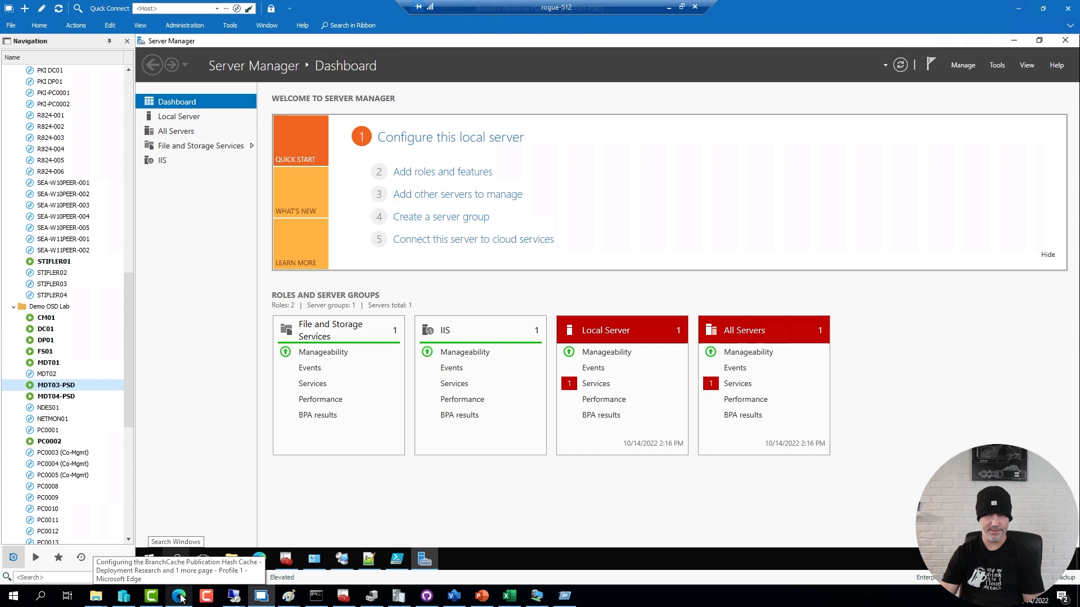
Bring up the BranchCache Publication Hash Cache article in Edge and scroll to its PowerShell snippet.
left_click(180, 596)
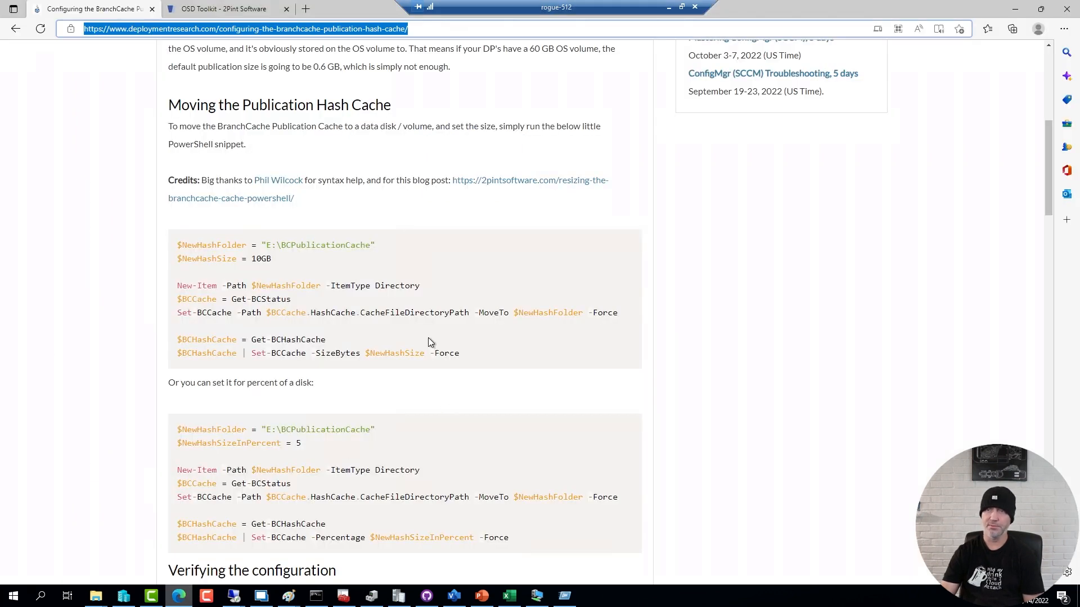
scroll("up", 3)
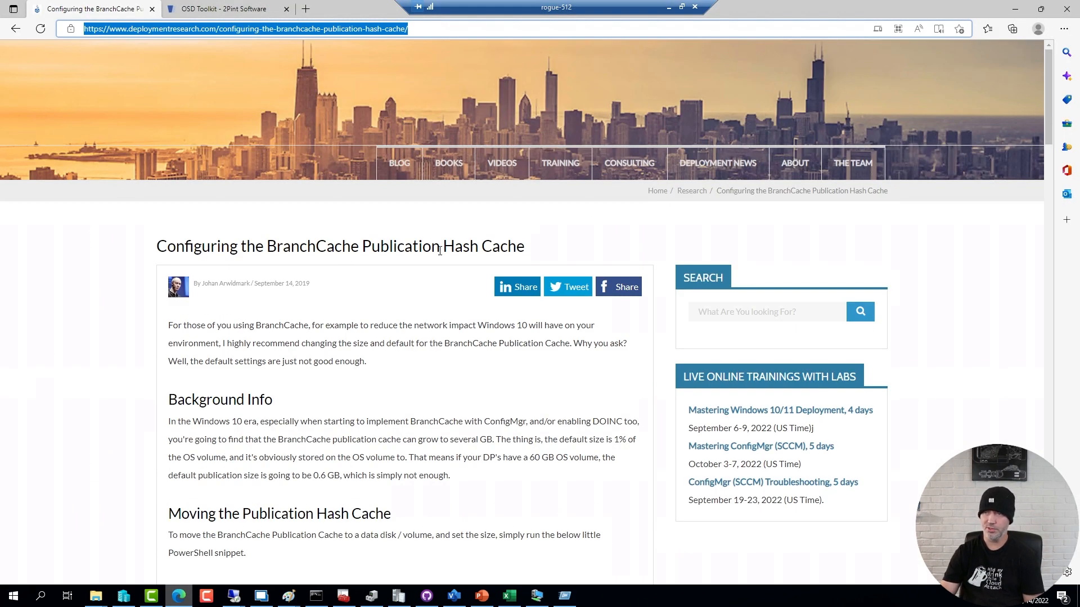
mouse_move(393, 273)
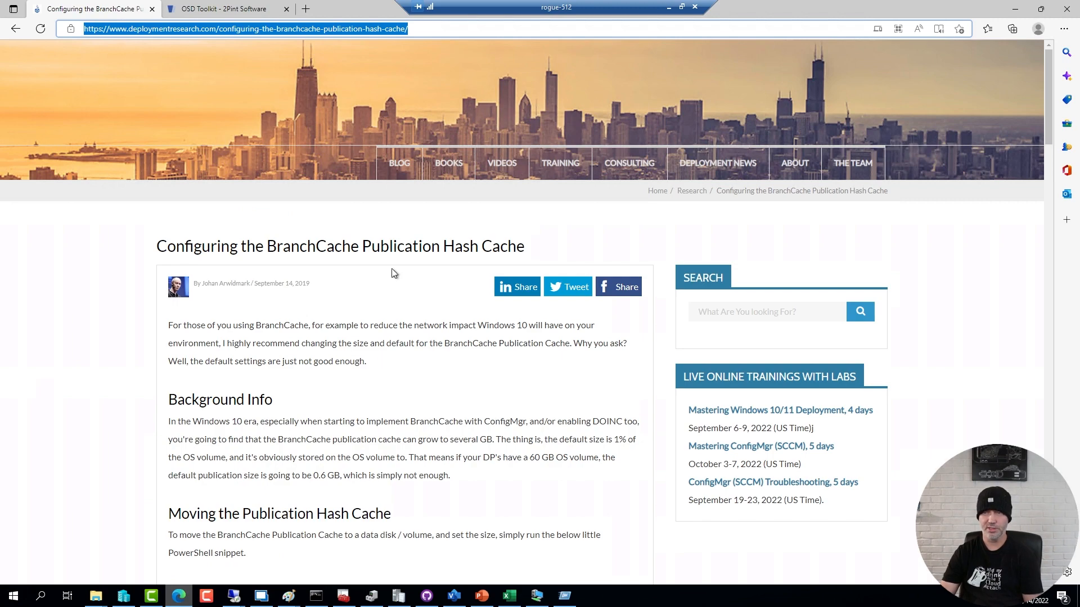
scroll("down", 3)
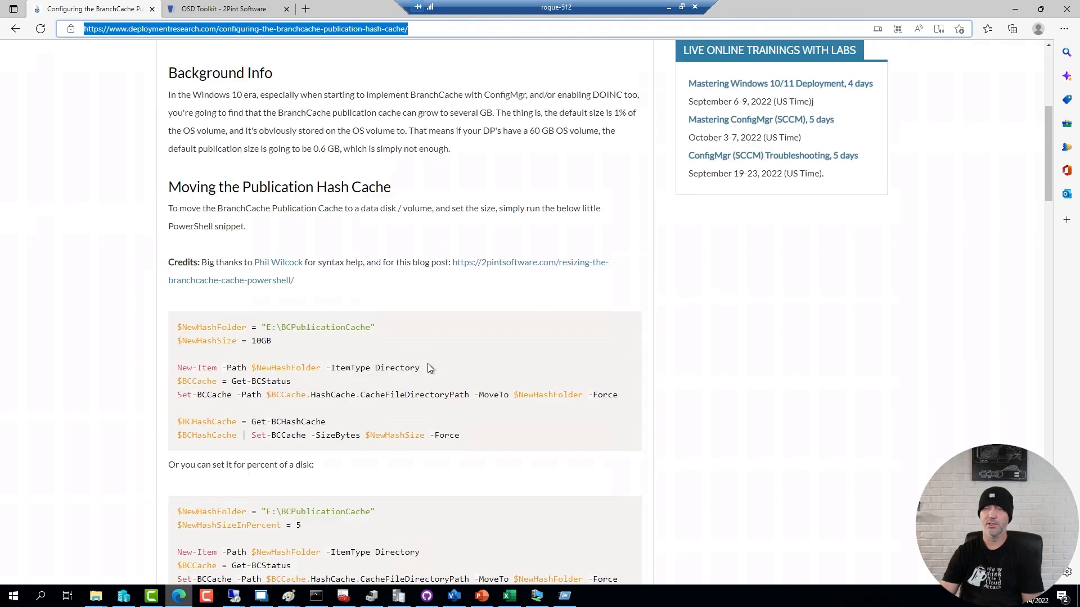
mouse_move(507, 435)
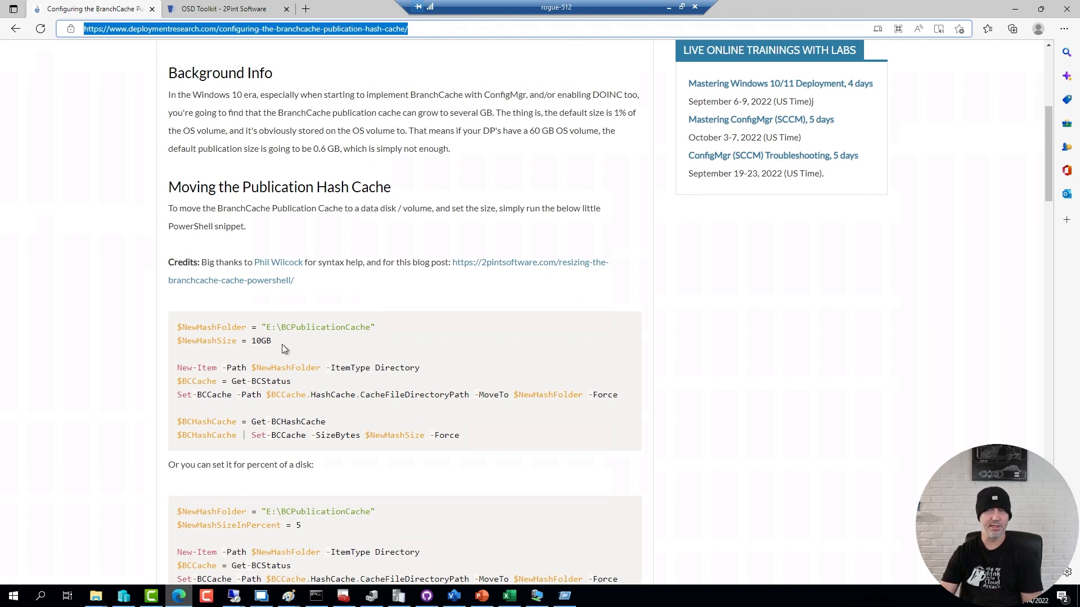
mouse_move(406, 339)
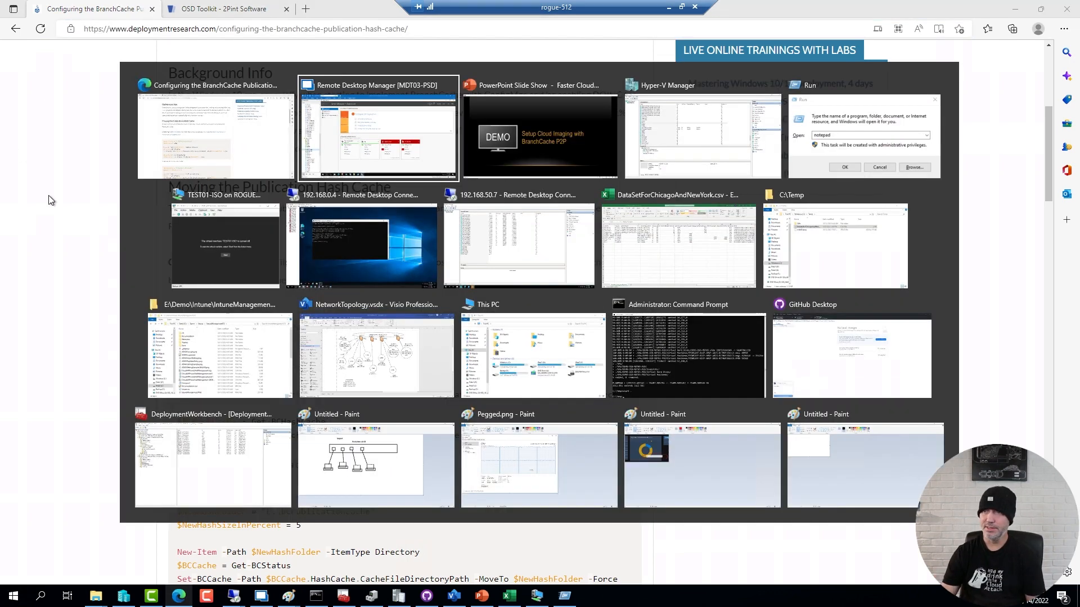
Check in Programs and Features that the Windows 10 ADK is version 10.1.19041.1, then close it.
left_click(376, 133)
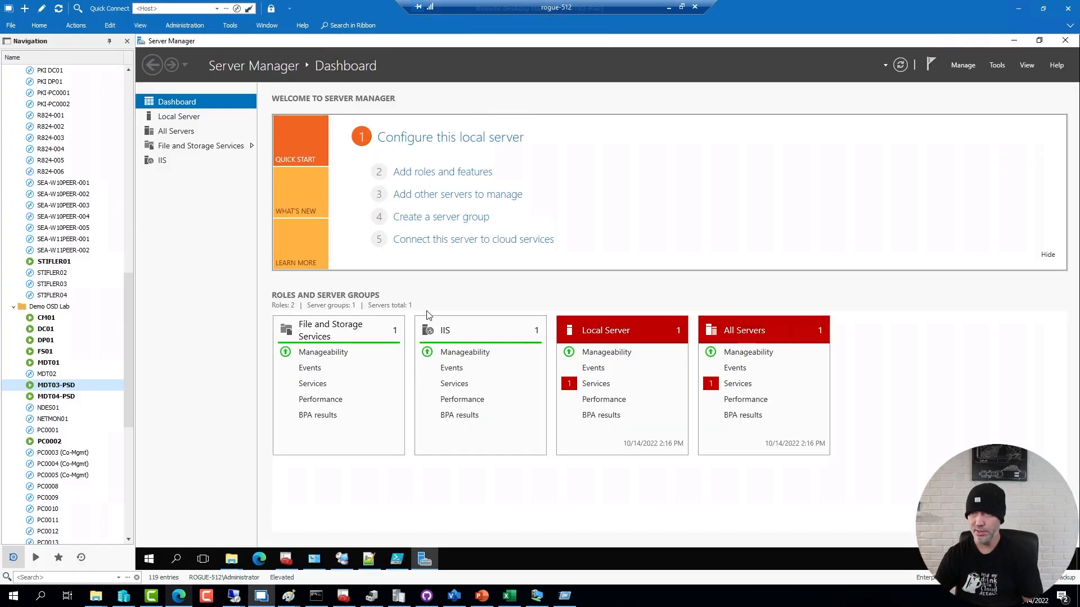
left_click(286, 559)
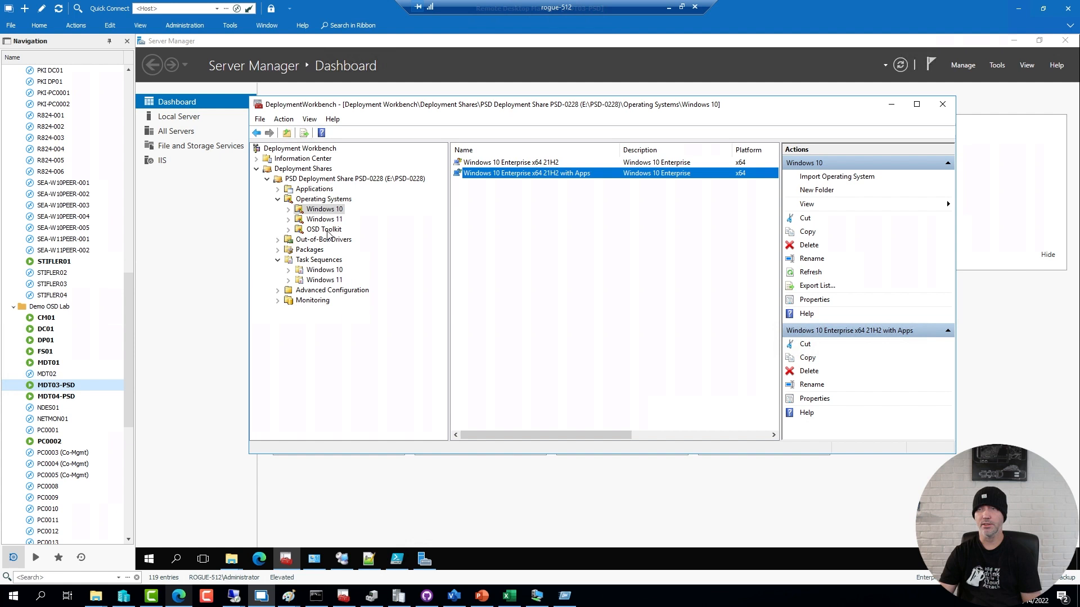
left_click(322, 229)
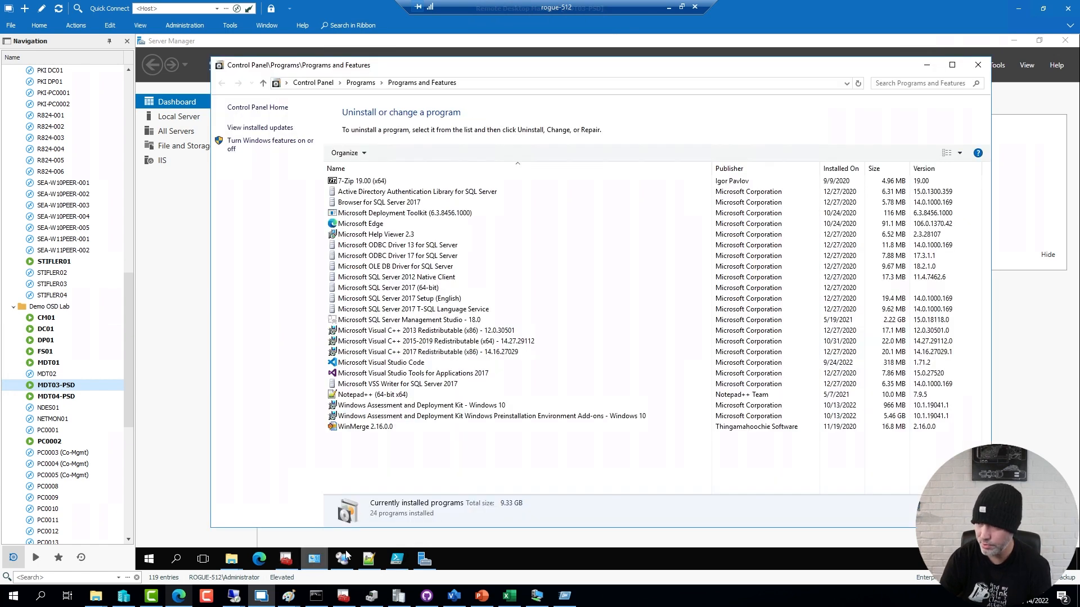
left_click(421, 405)
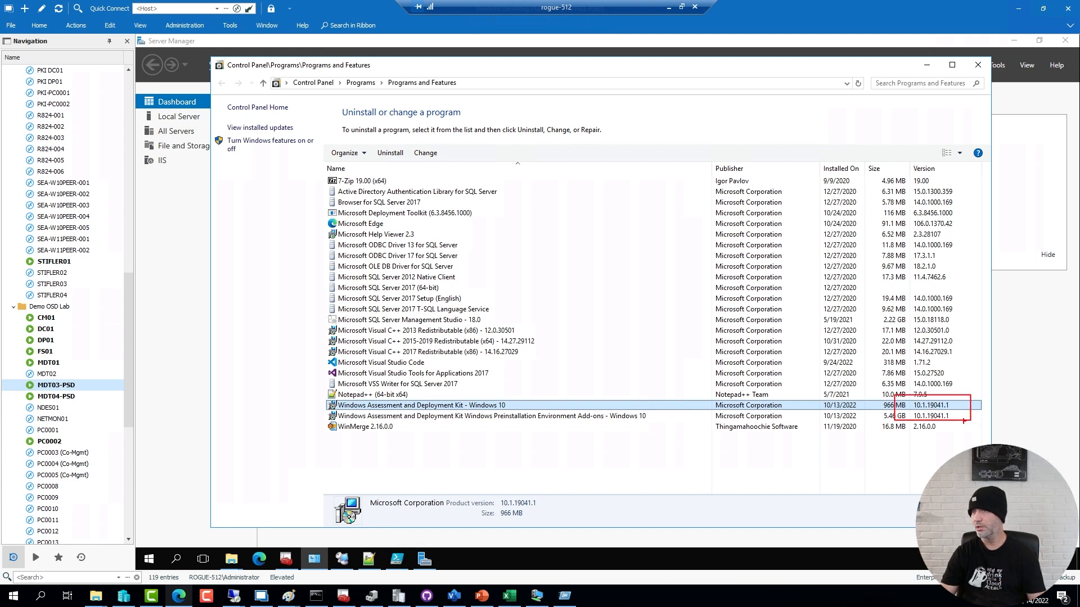
left_click(977, 65)
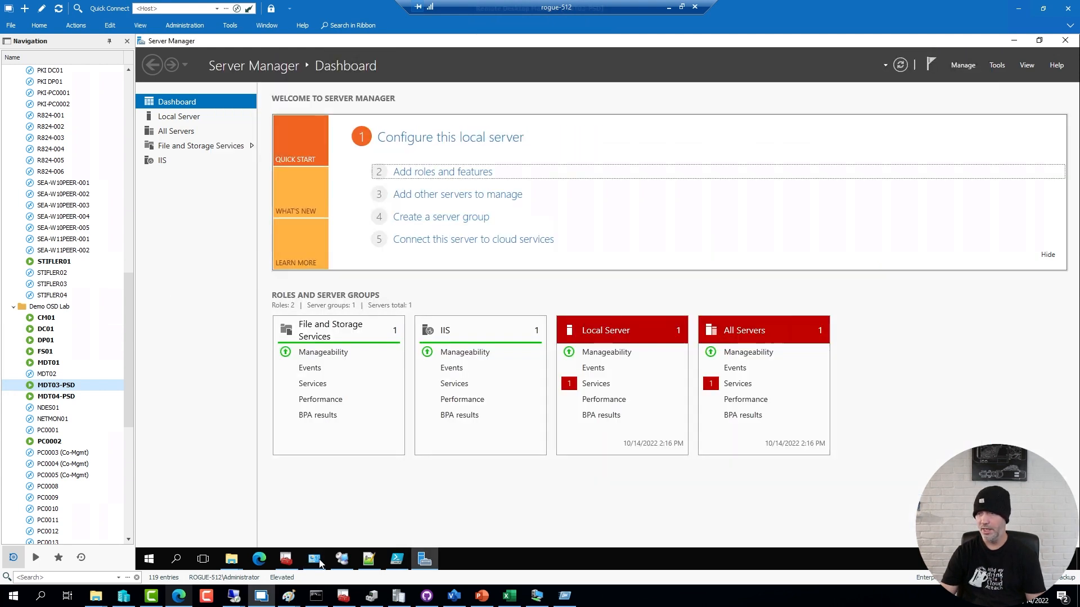
Review the Windows 10 and Windows 11 OSD Toolkit images and the CustomSettings.ini file.
left_click(313, 559)
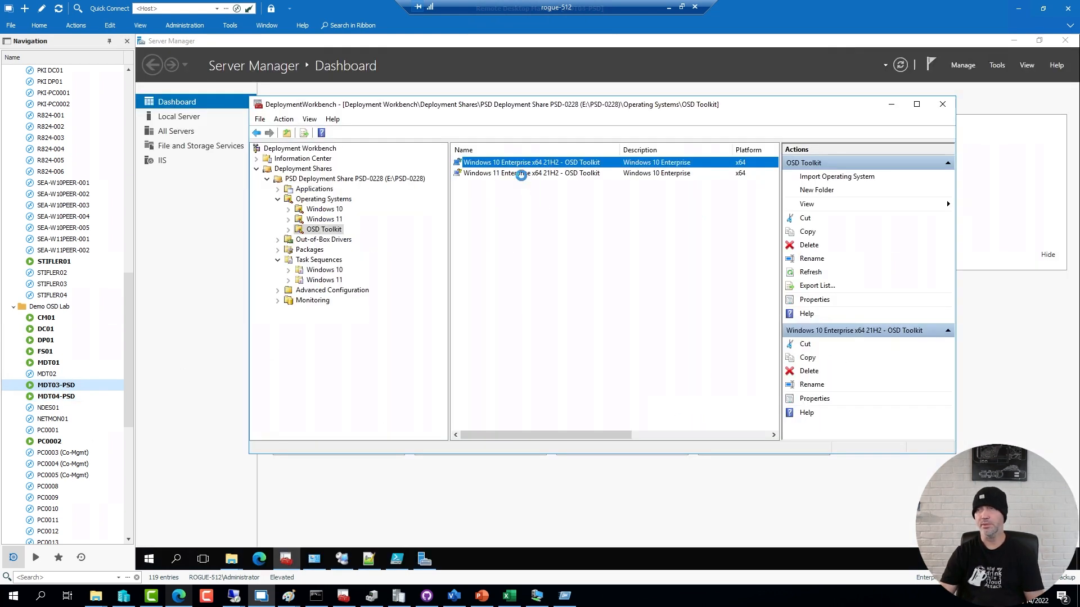
left_click(522, 175)
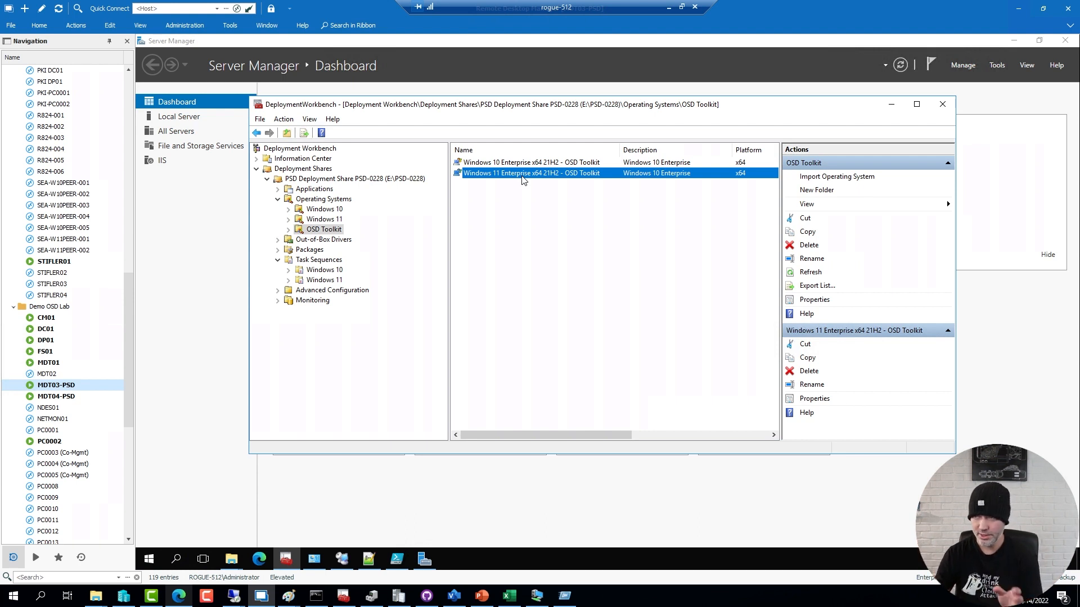
mouse_move(529, 307)
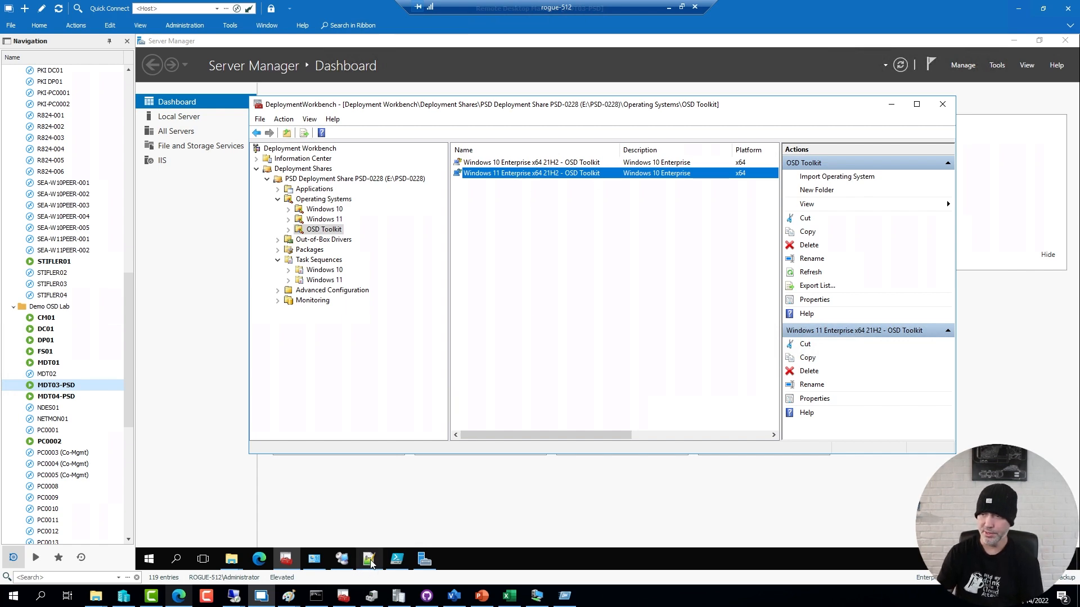
left_click(369, 559)
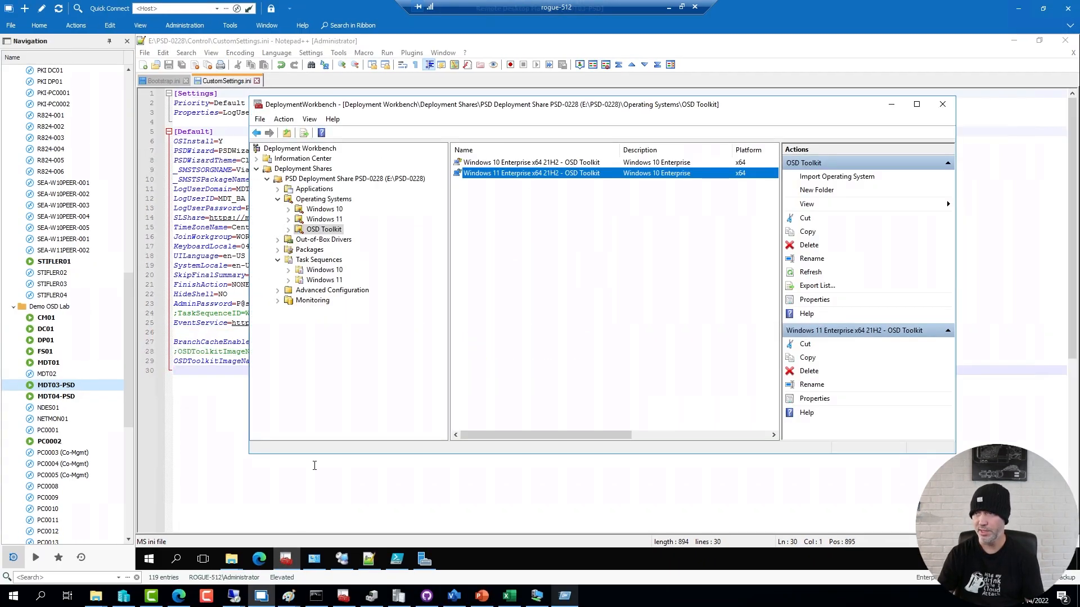
left_click(533, 162)
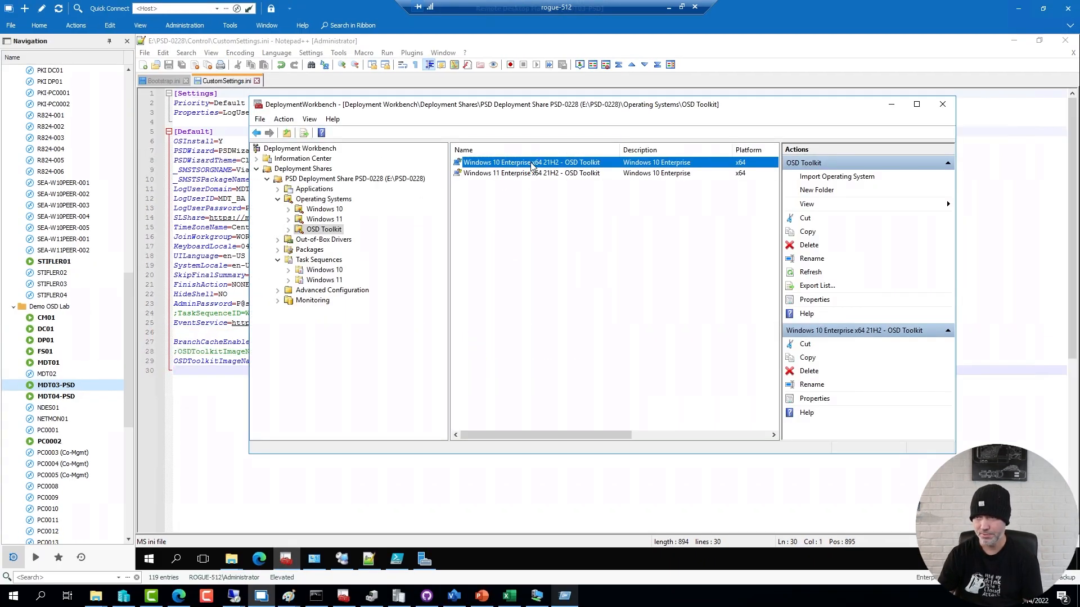
mouse_move(624, 456)
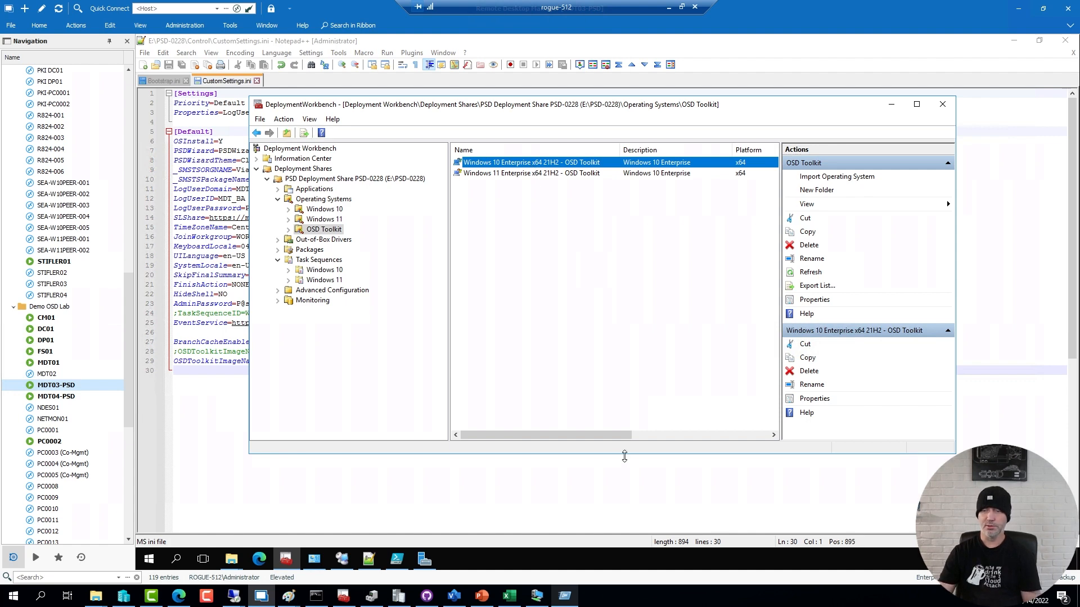
Glance at the BranchCache blog post and return to the remote server desktop.
left_click(178, 596)
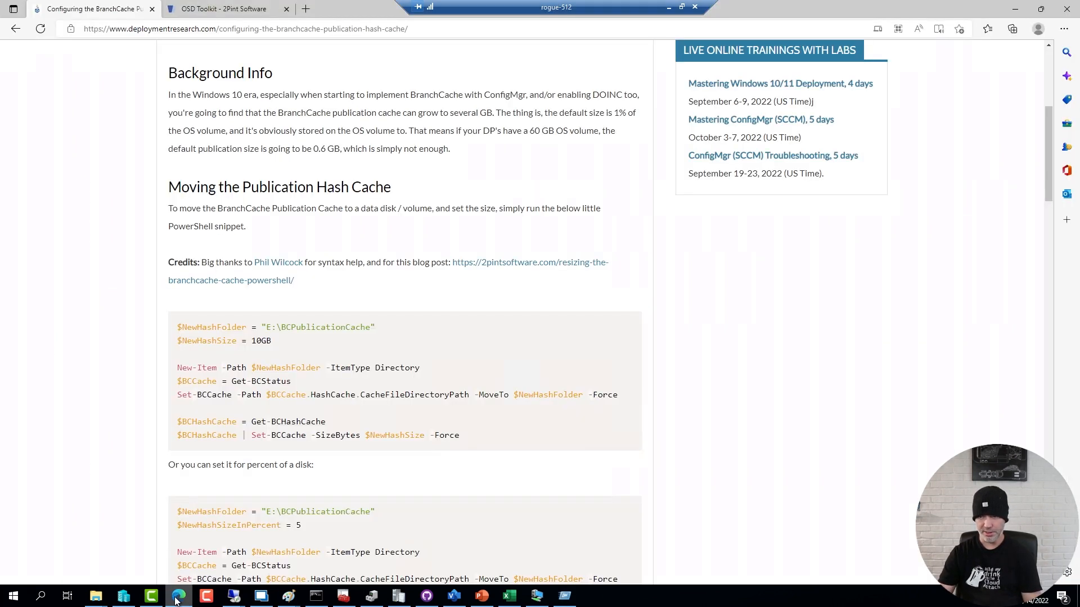
left_click(222, 9)
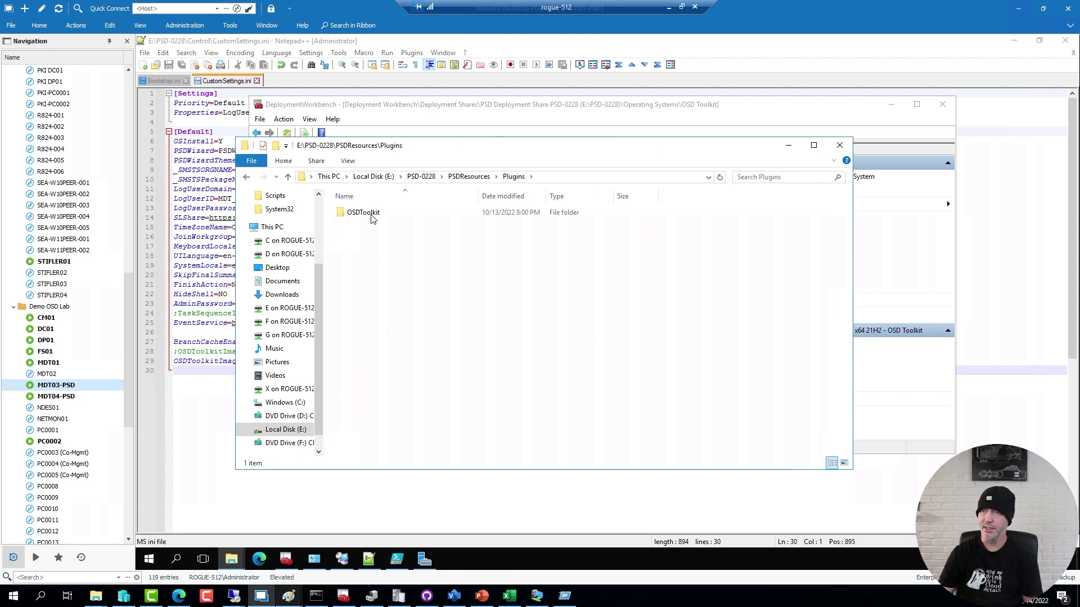
Open the OSDToolkit plugin folder and its Set-PSDBootImage2PintEnabled.log in CMTrace.
double_click(363, 212)
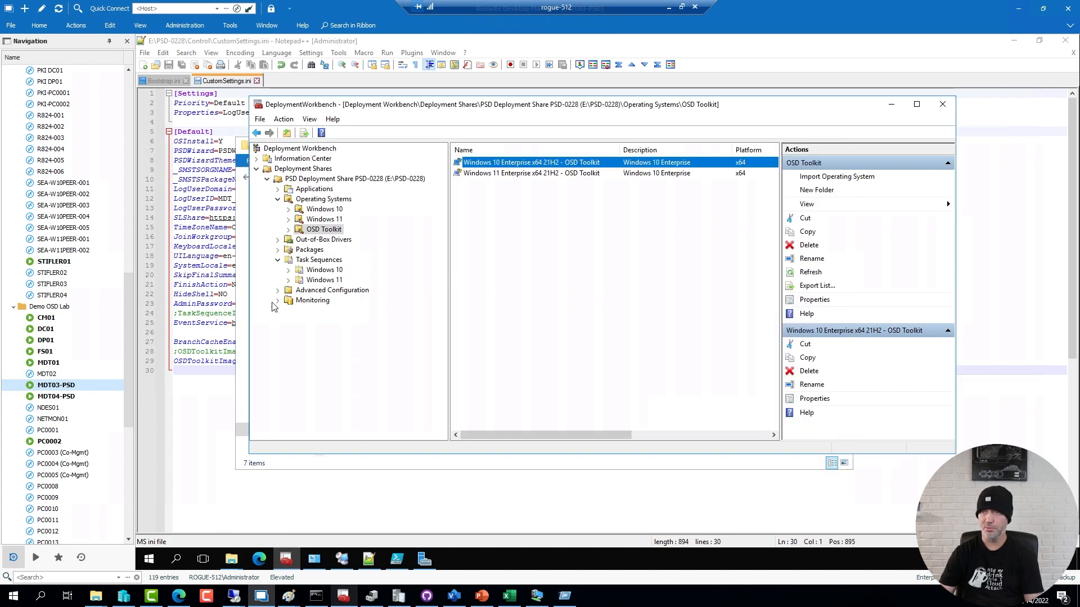
right_click(309, 179)
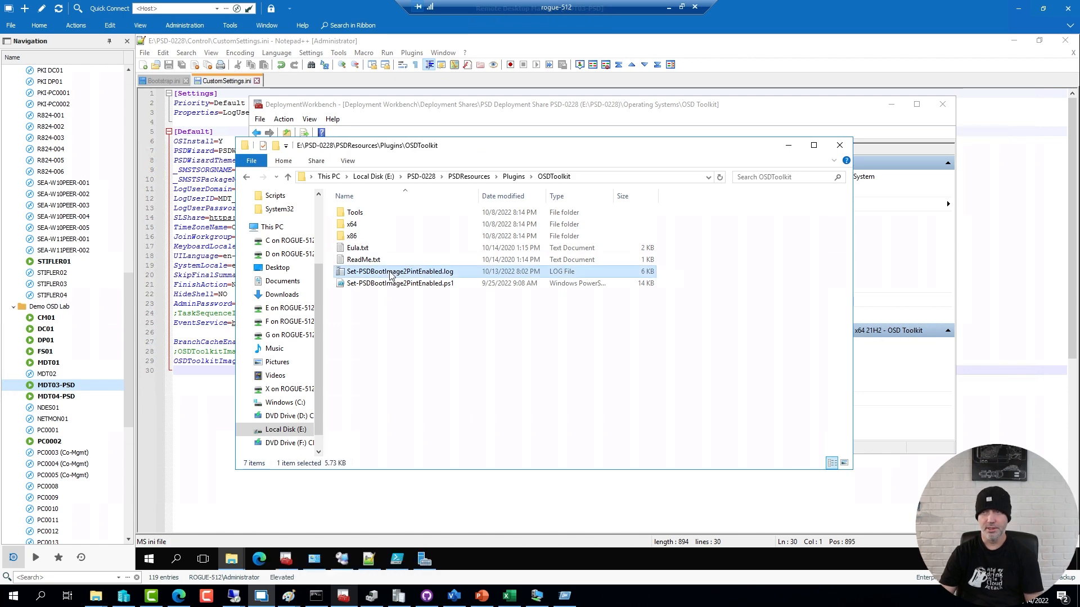
double_click(401, 271)
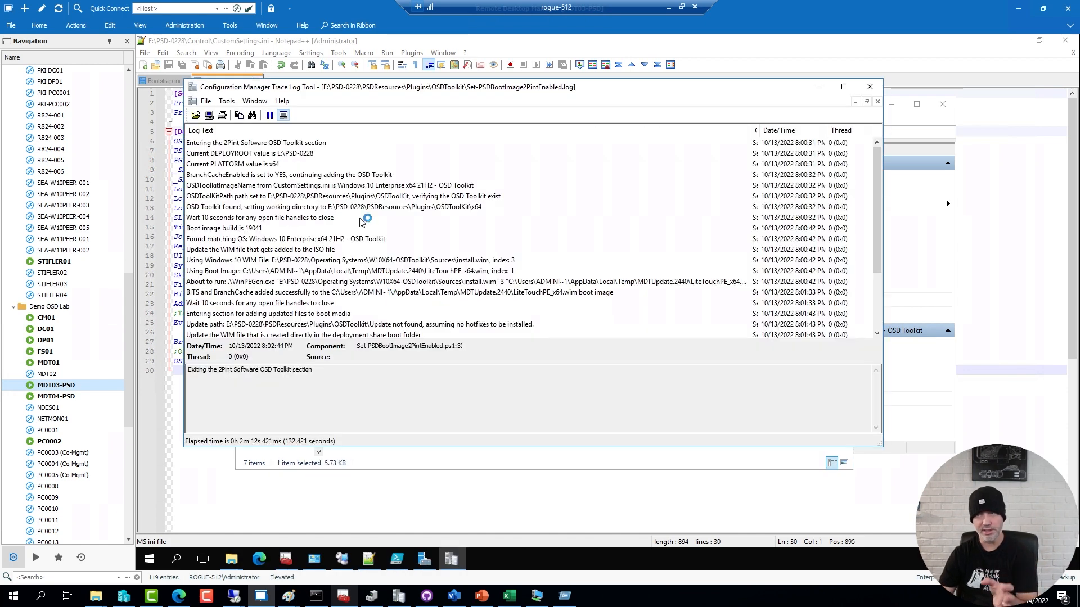
mouse_move(338, 270)
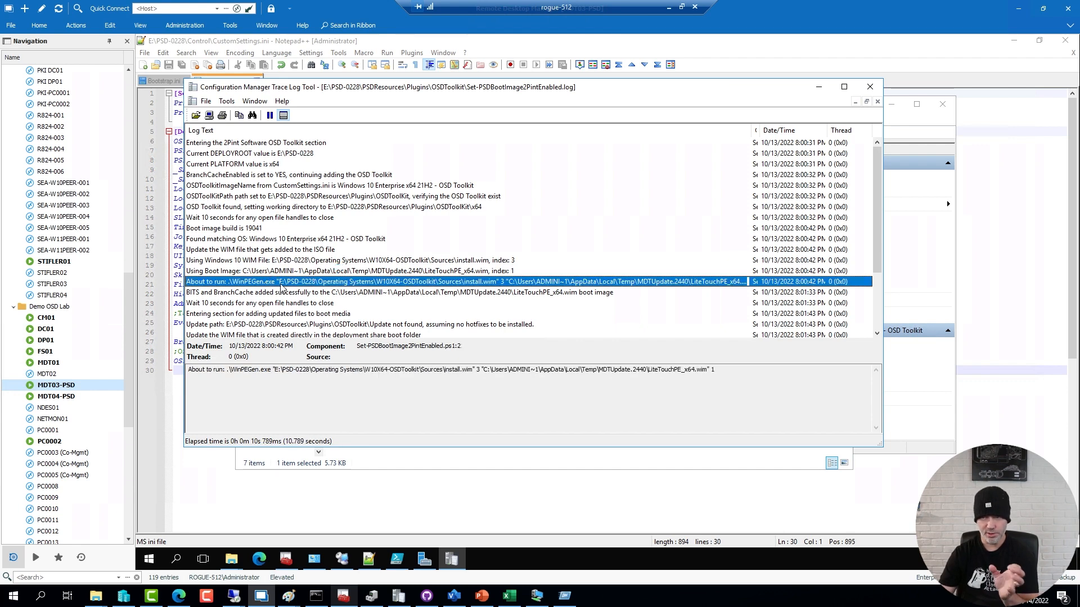
mouse_move(335, 293)
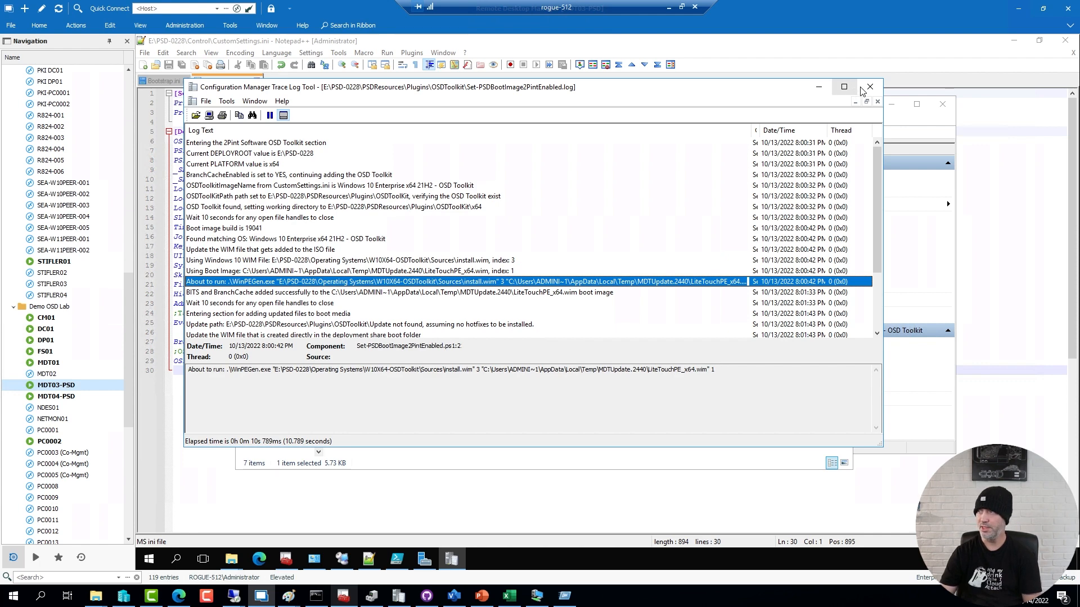
Close the boot image log viewer, returning to the OSDToolkit plugin folder.
left_click(869, 87)
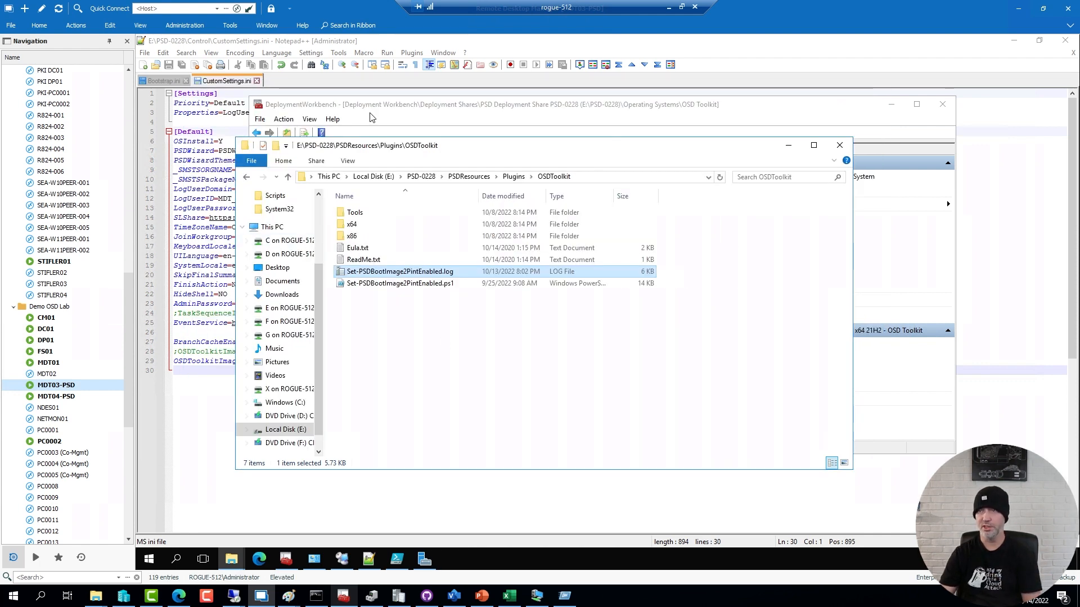
Show the Windows 10 task sequences and open the OSD Toolkit task sequence's properties (ID W10X64-002).
left_click(839, 144)
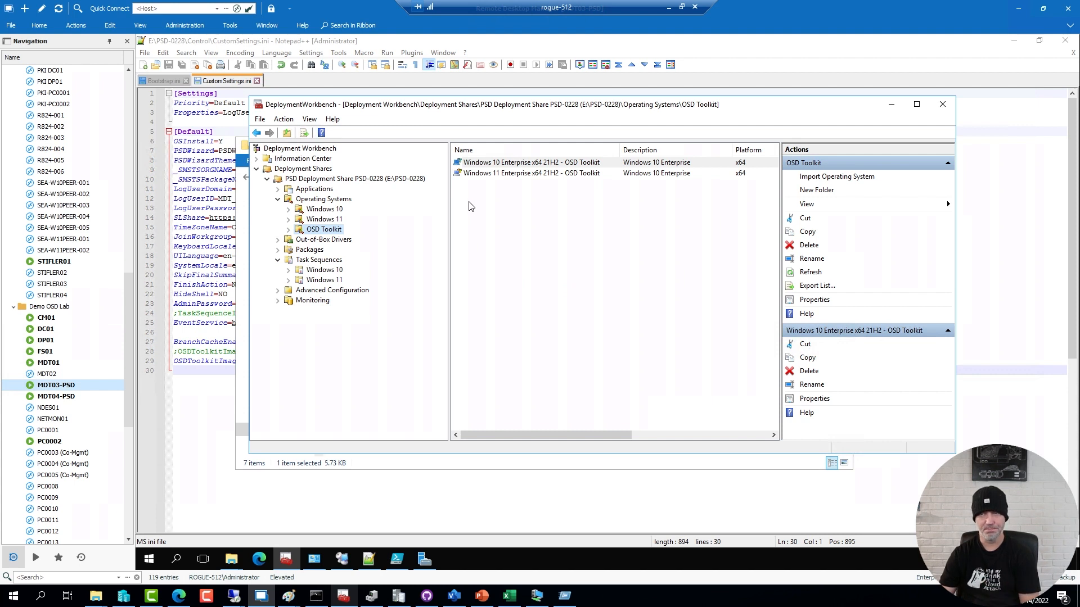
mouse_move(340, 258)
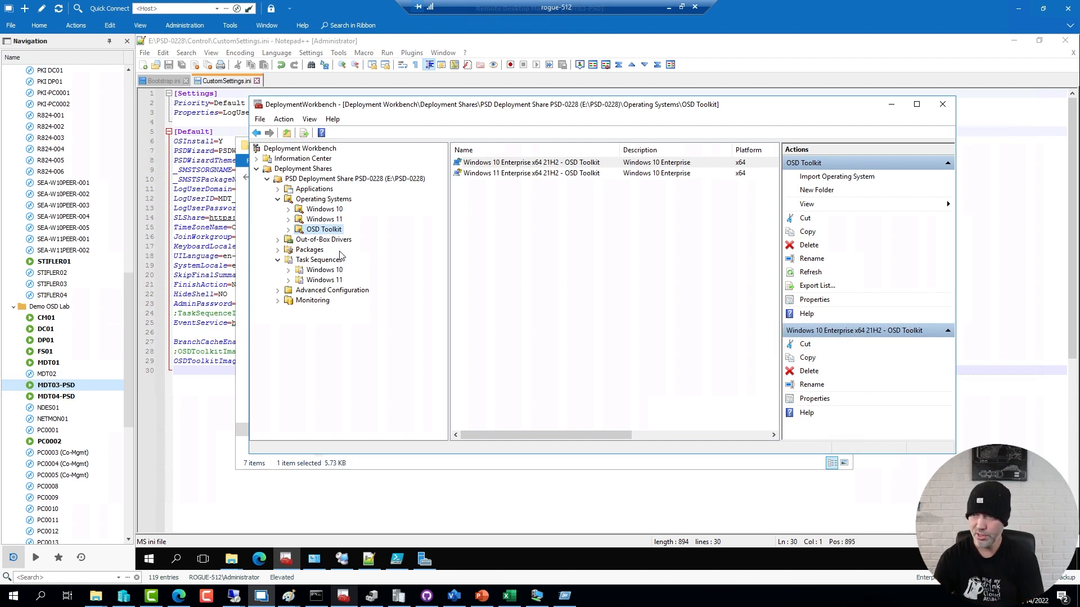
left_click(323, 270)
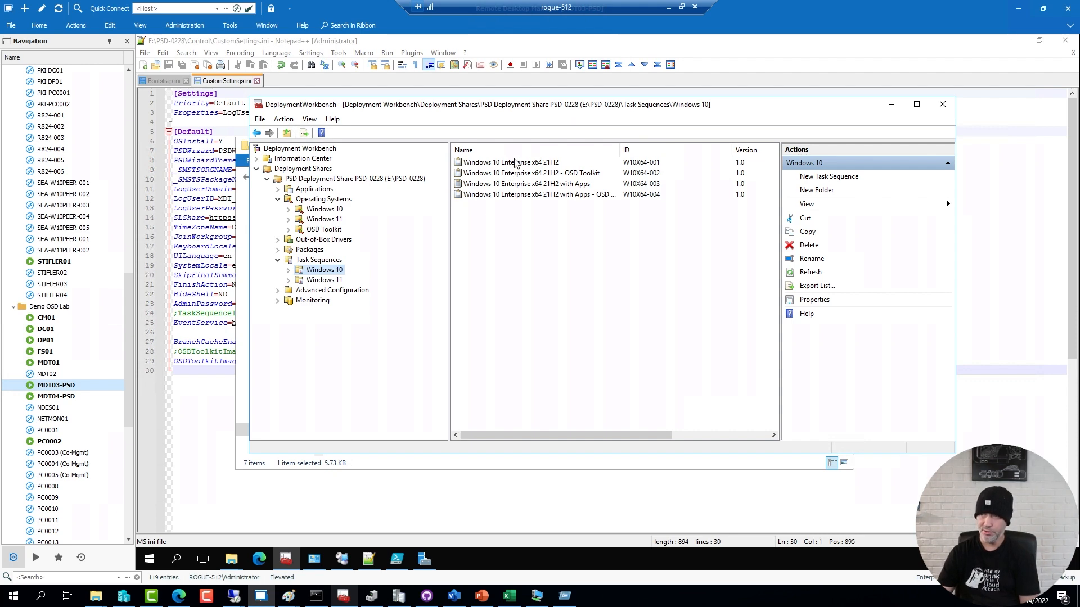
double_click(511, 162)
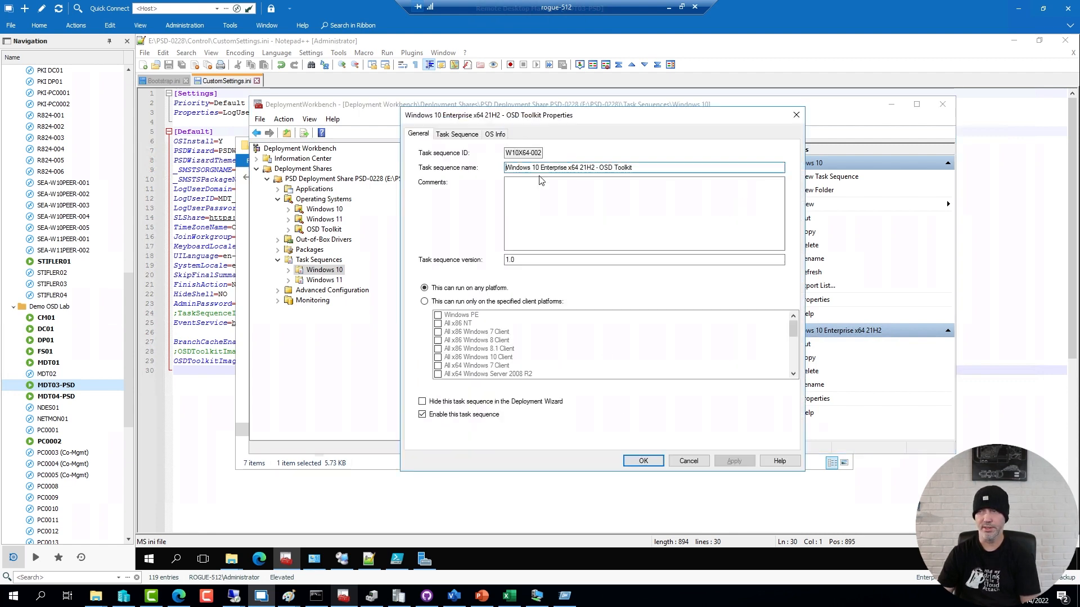
View the task sequence steps and expand the 2Pint Software group with Set BranchCacheEnabled.
left_click(457, 134)
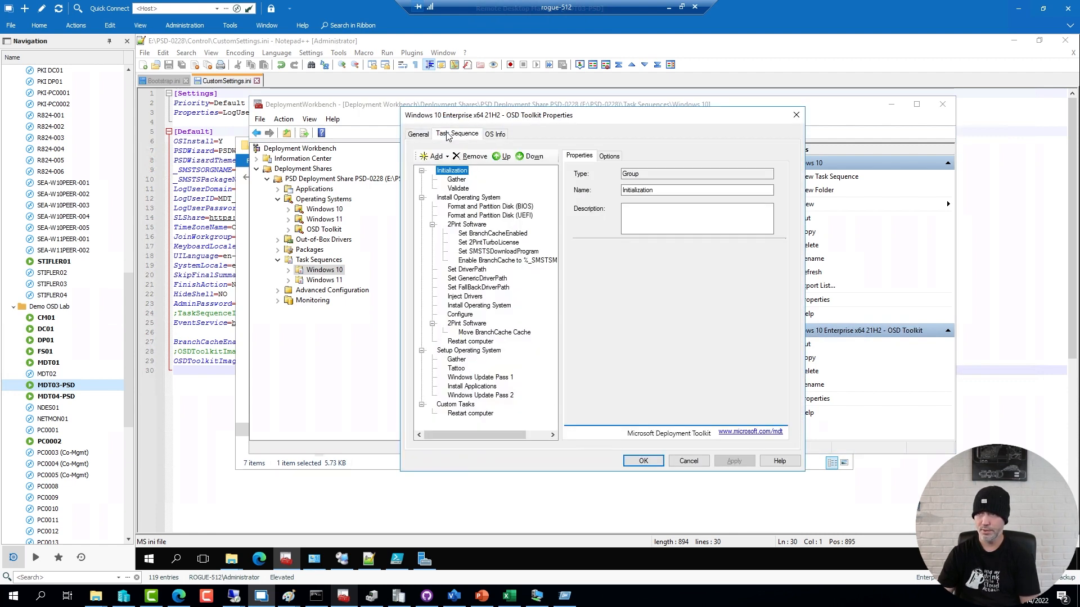
mouse_move(441, 332)
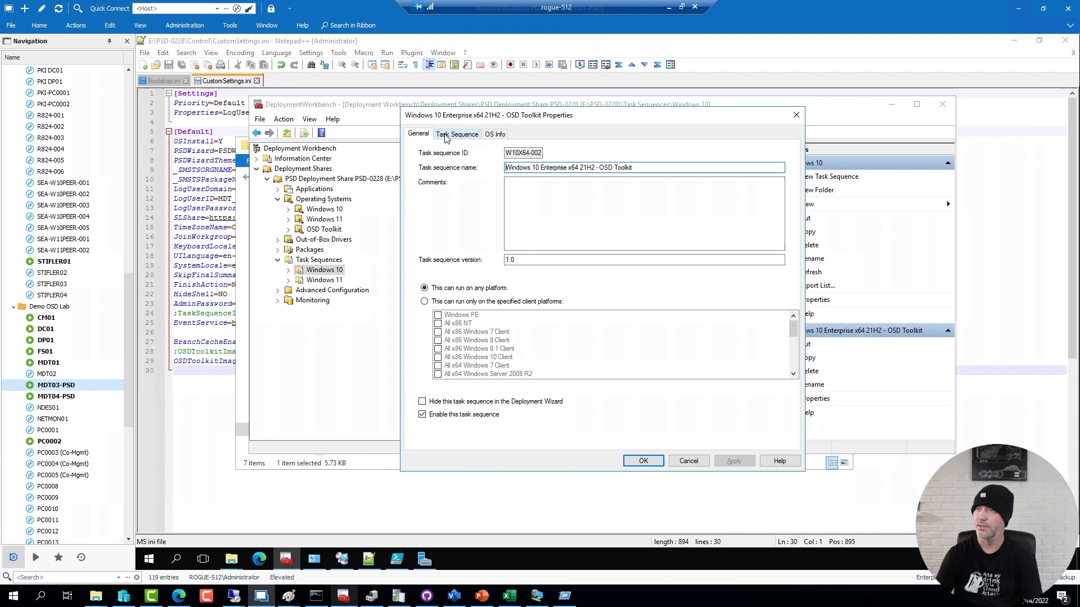
left_click(456, 134)
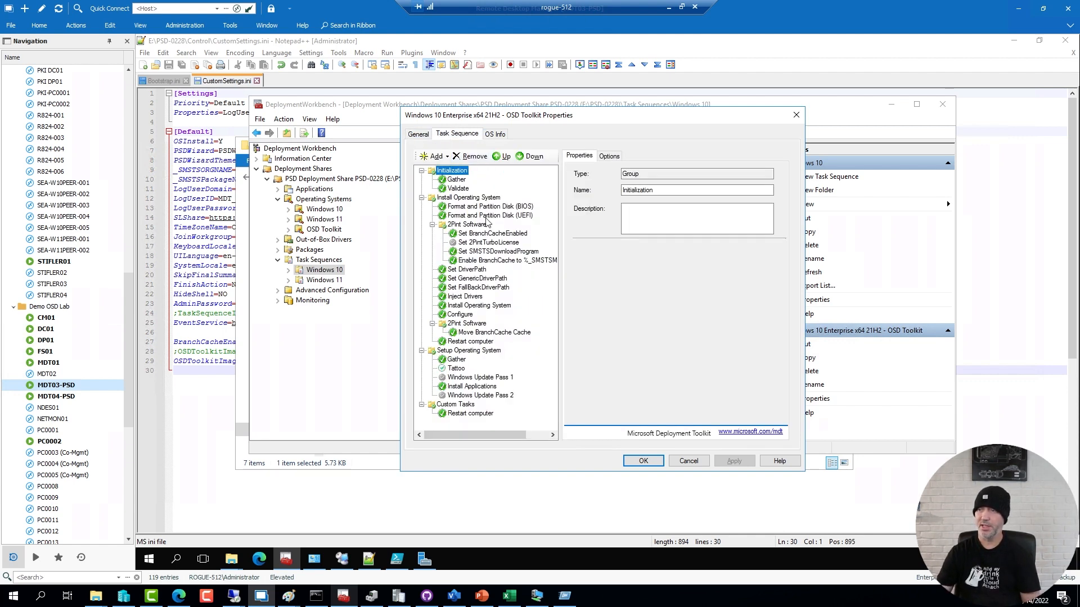
left_click(466, 224)
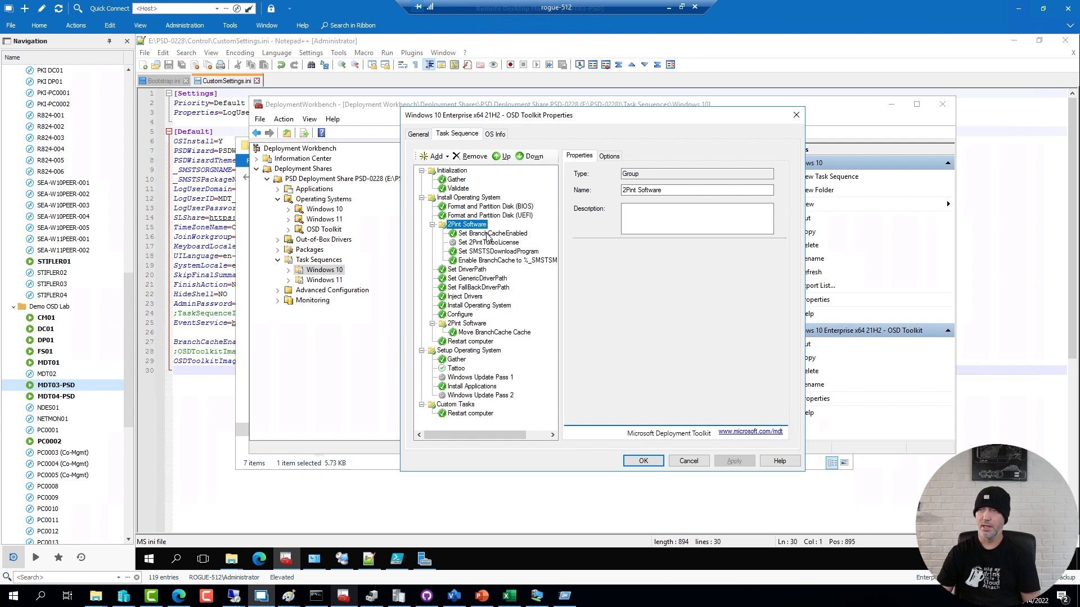
left_click(493, 233)
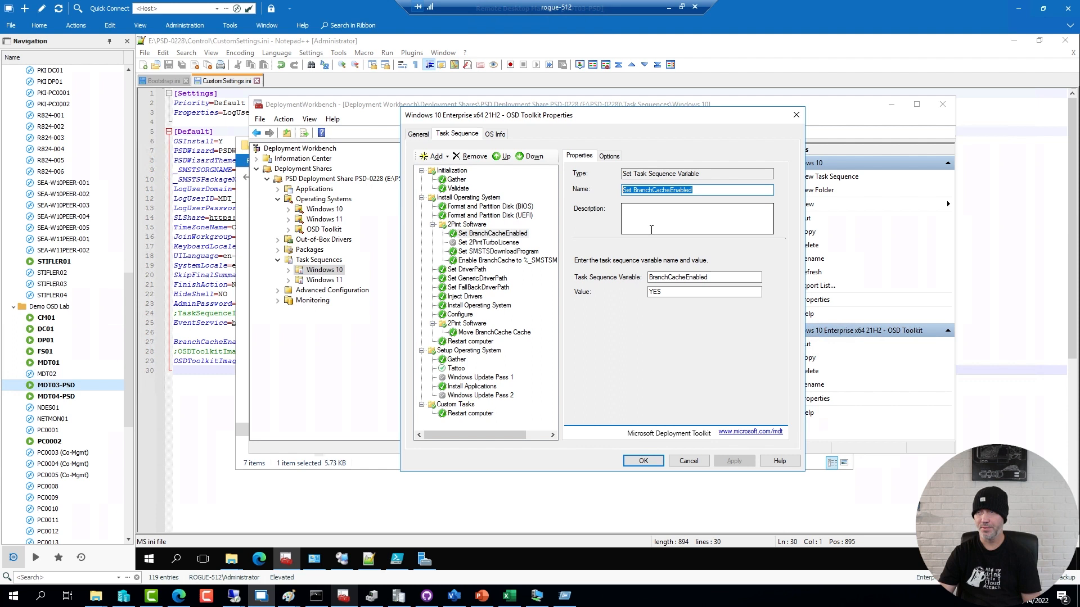
Review the Set SMSTSDownloadProgram and Enable BranchCache steps, then switch to the web browser.
left_click(499, 252)
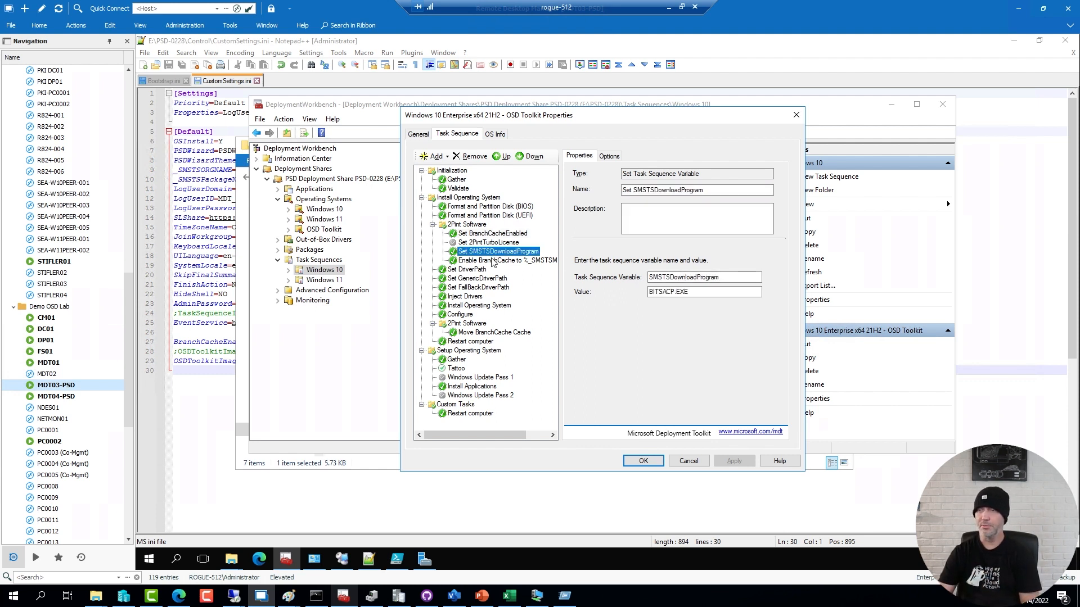
left_click(505, 260)
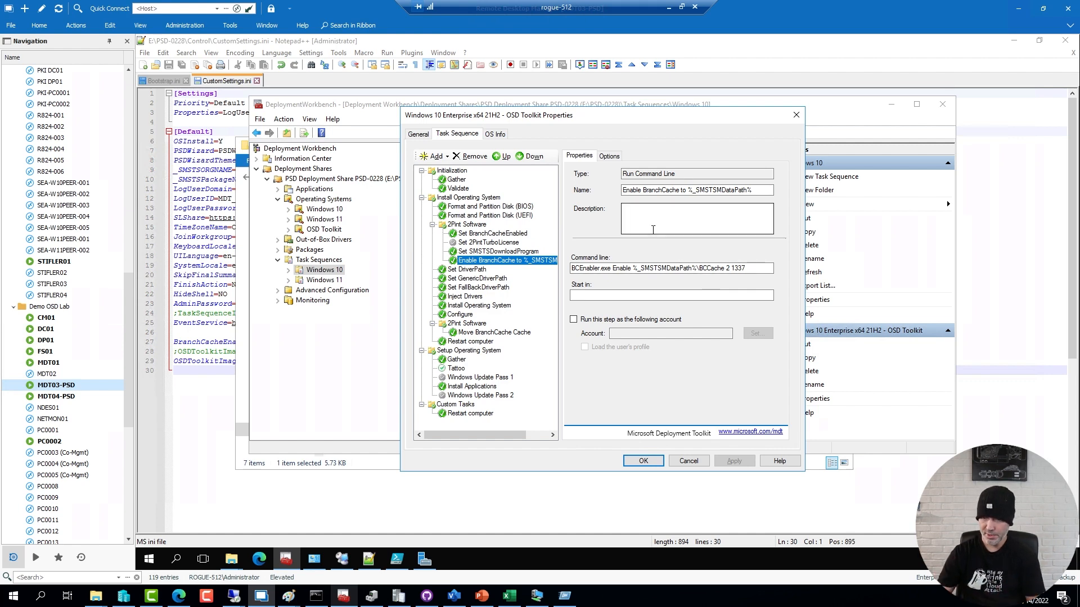
left_click(177, 596)
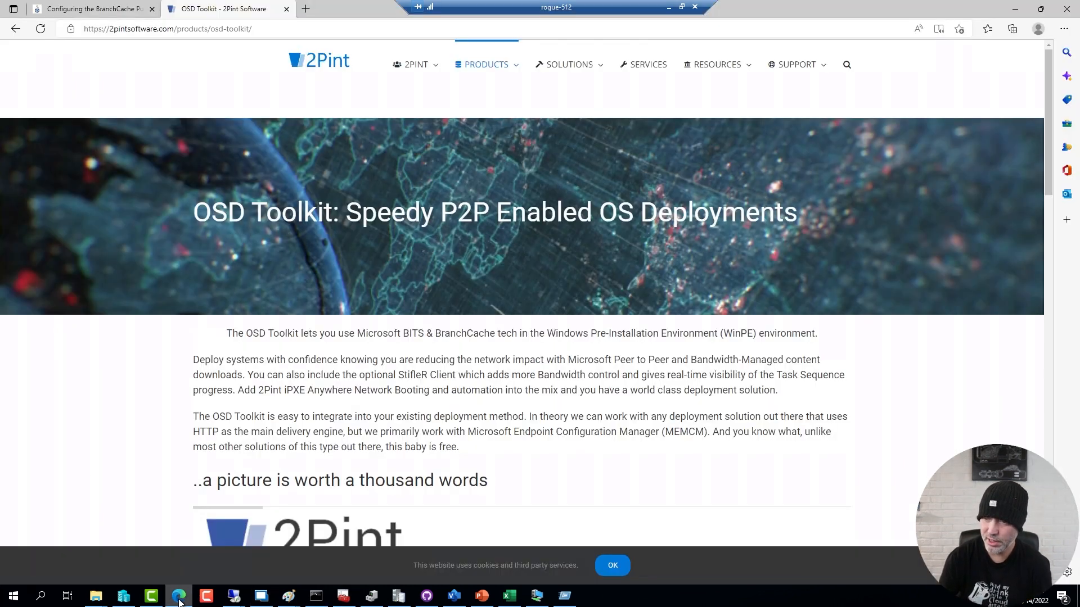
Open a new Edge tab on the FriendsOfMDT/PSD GitHub repository via the 'git' address suggestion.
left_click(308, 9)
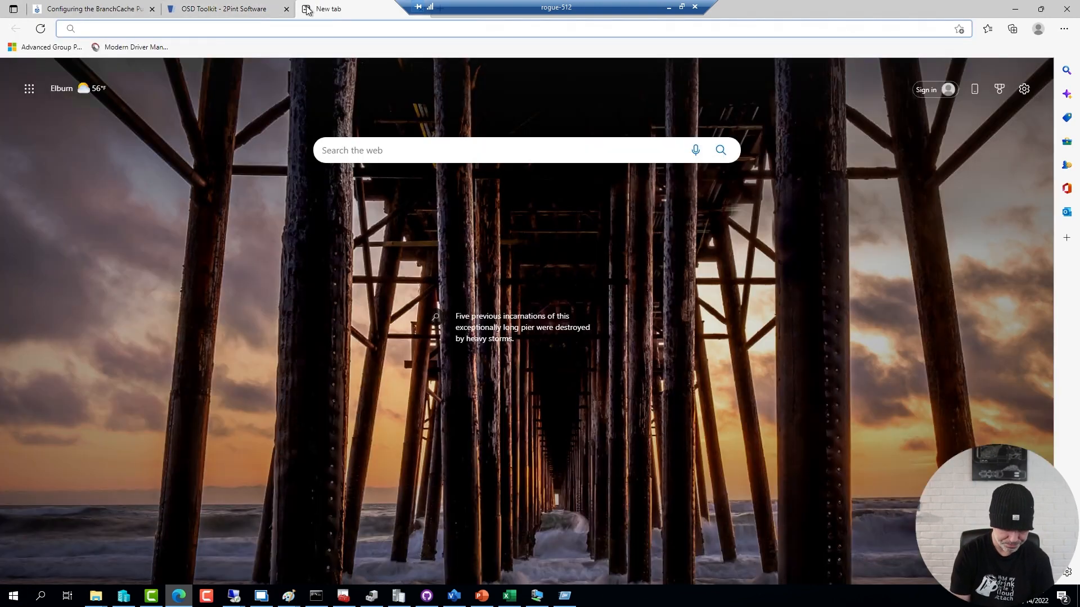
type("fr")
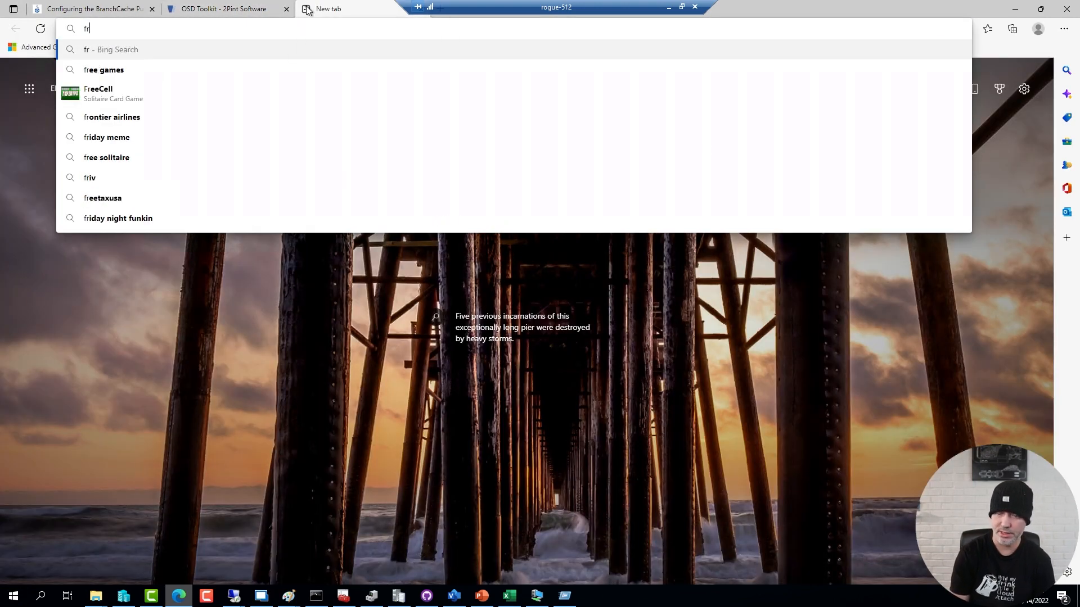
type("github.com/FriendsOfMDT/PSD")
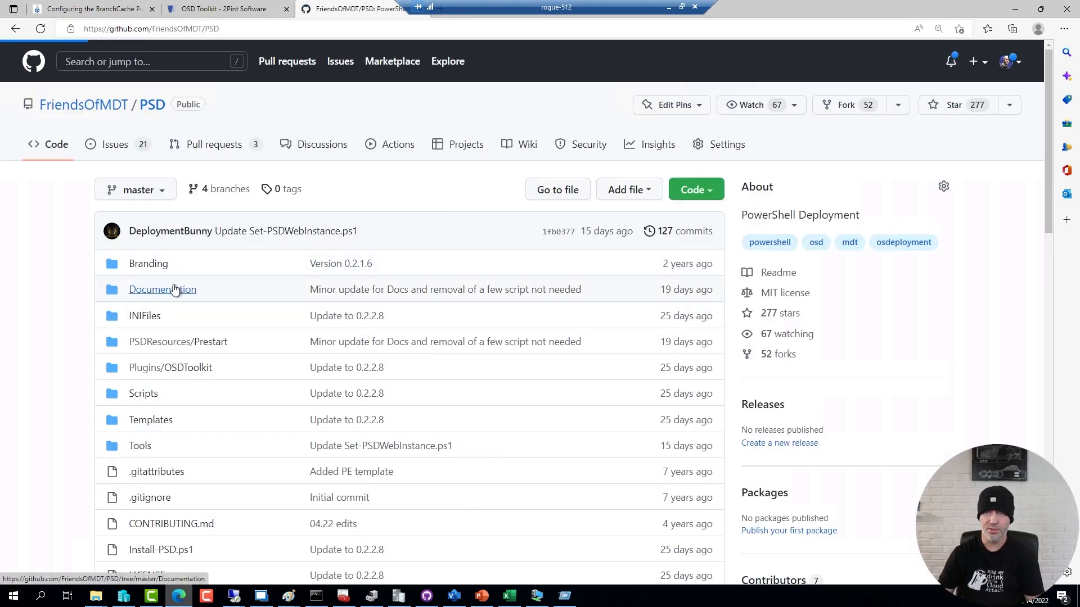
Open Documentation's PSD BranchCache Installation Guide and read down to Modify your Task Sequence.
left_click(162, 291)
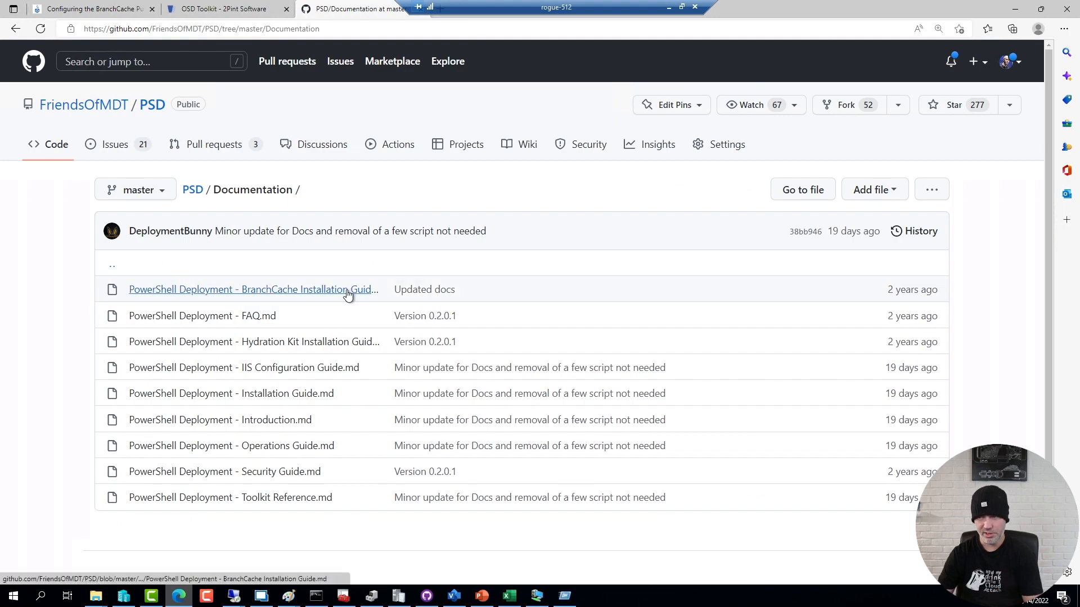
left_click(248, 290)
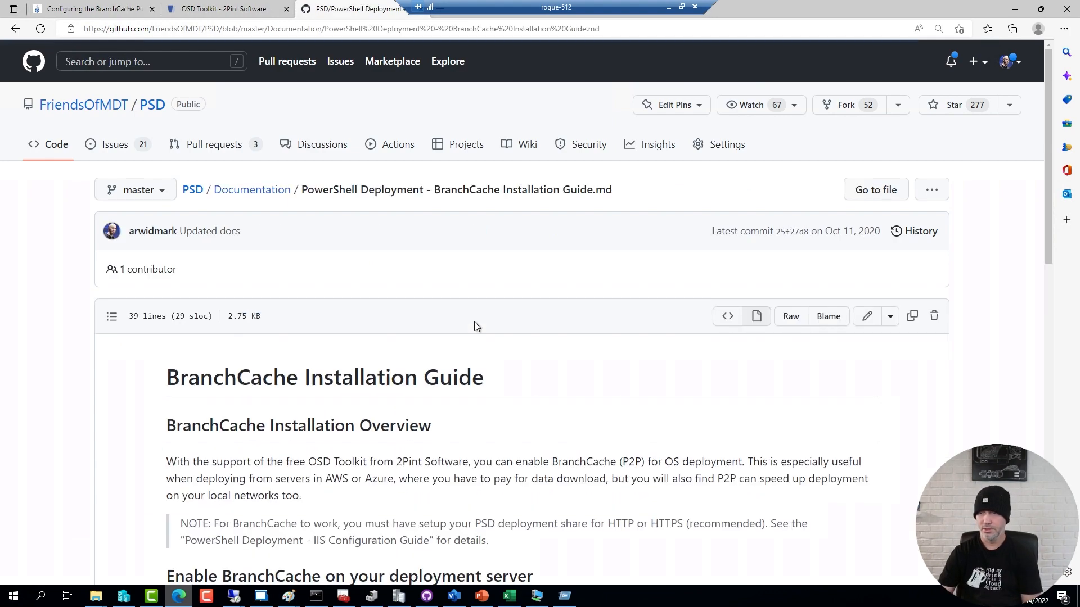
scroll("down", 3)
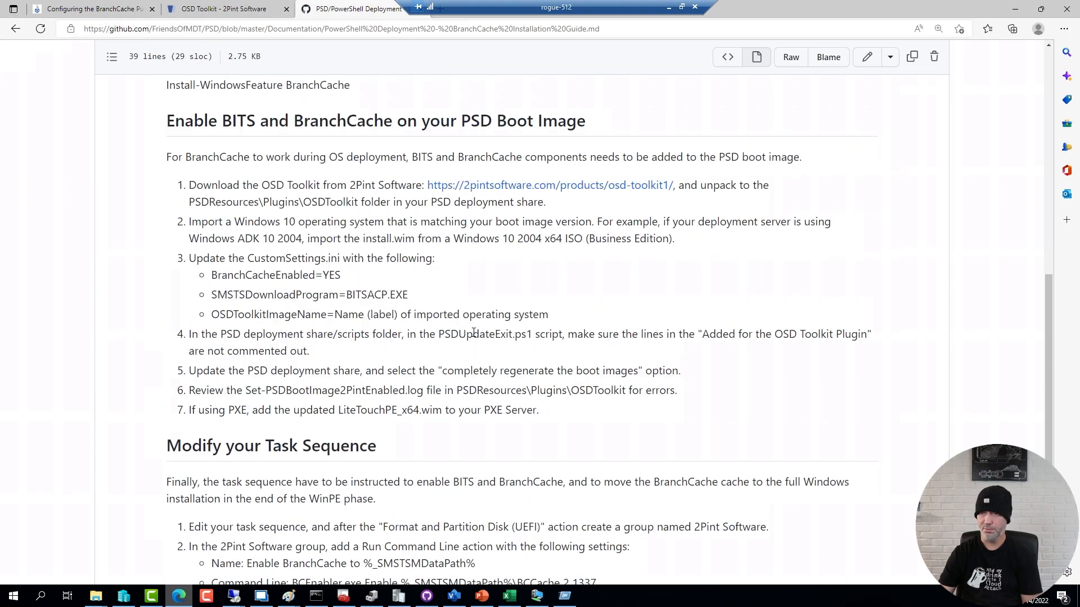
scroll("down", 3)
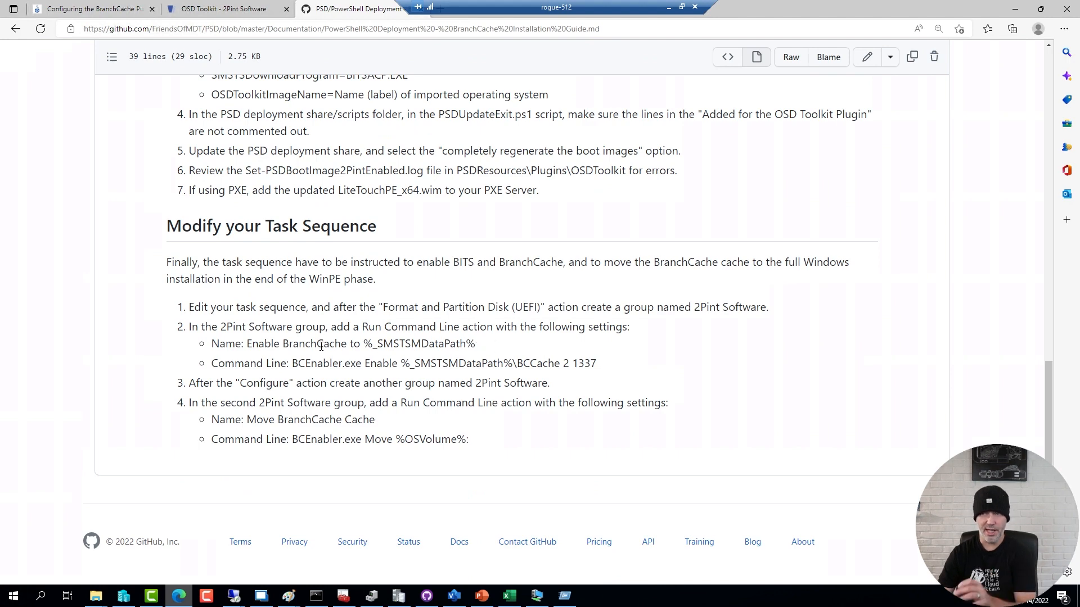
mouse_move(67, 273)
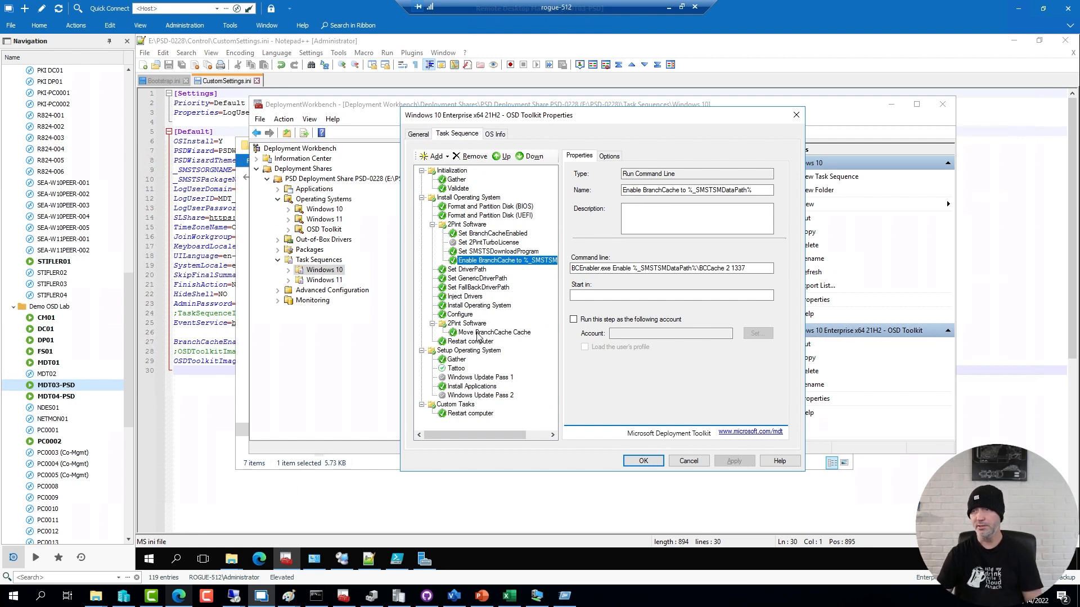
Review the Move BranchCache Cache and Restart computer steps, cancel the properties, and show CustomSettings.ini.
left_click(495, 332)
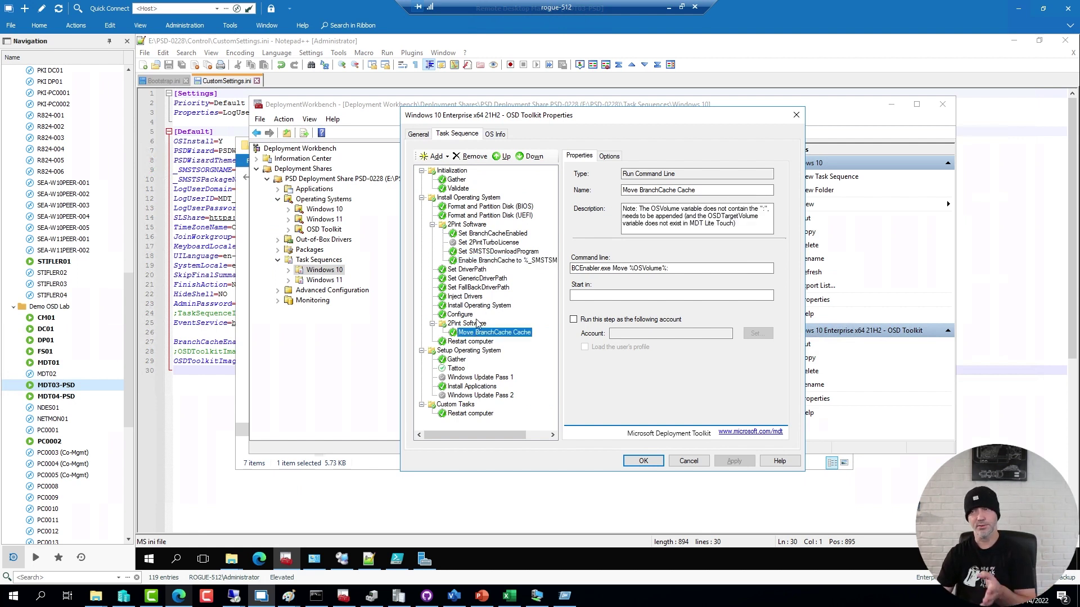
left_click(470, 341)
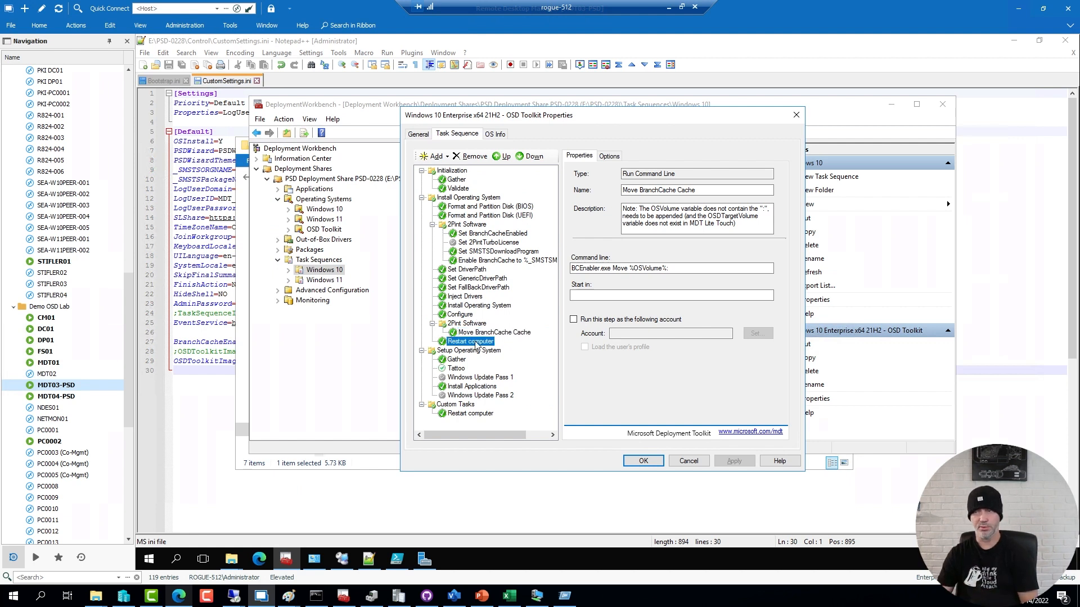
left_click(470, 341)
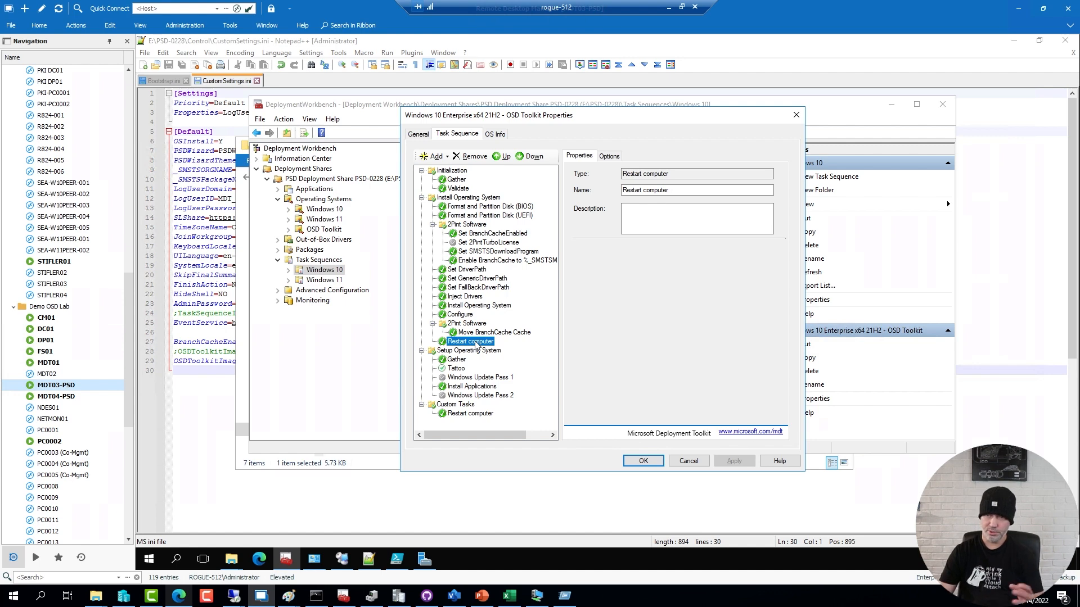
left_click(689, 461)
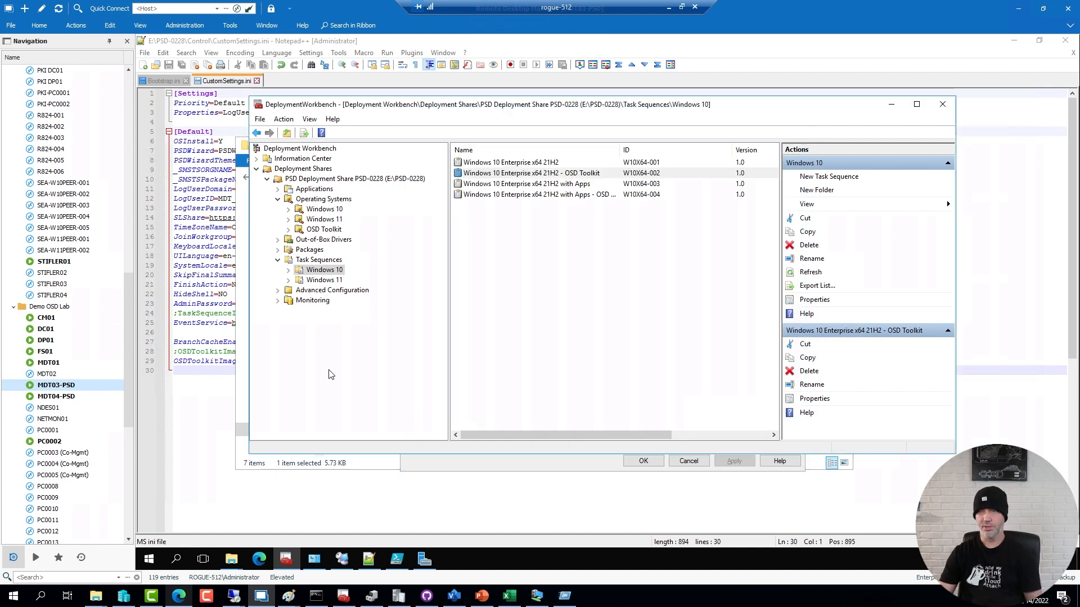
left_click(323, 230)
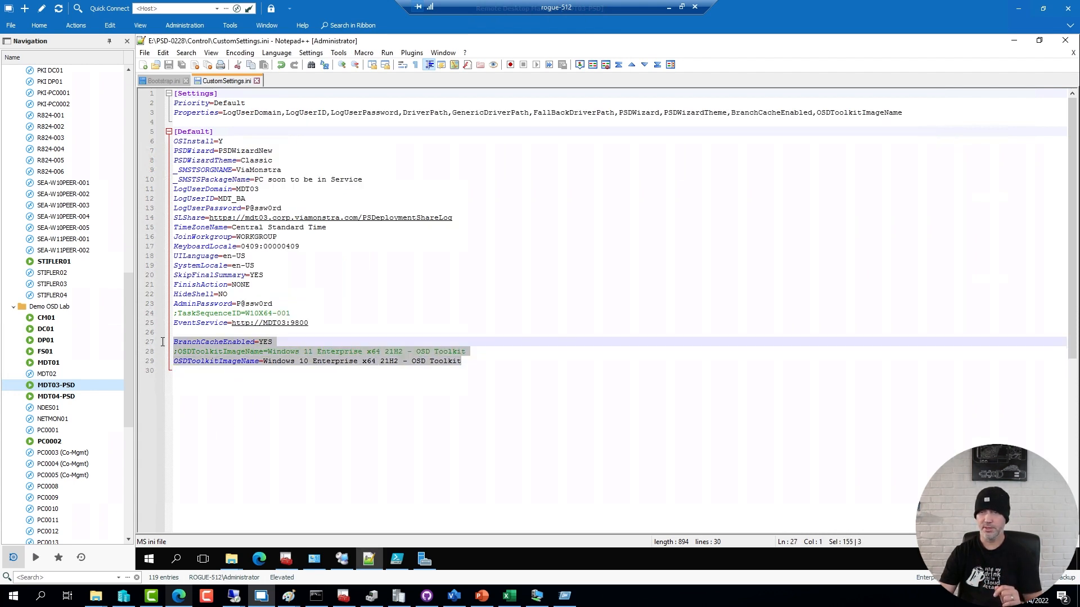
mouse_move(610, 364)
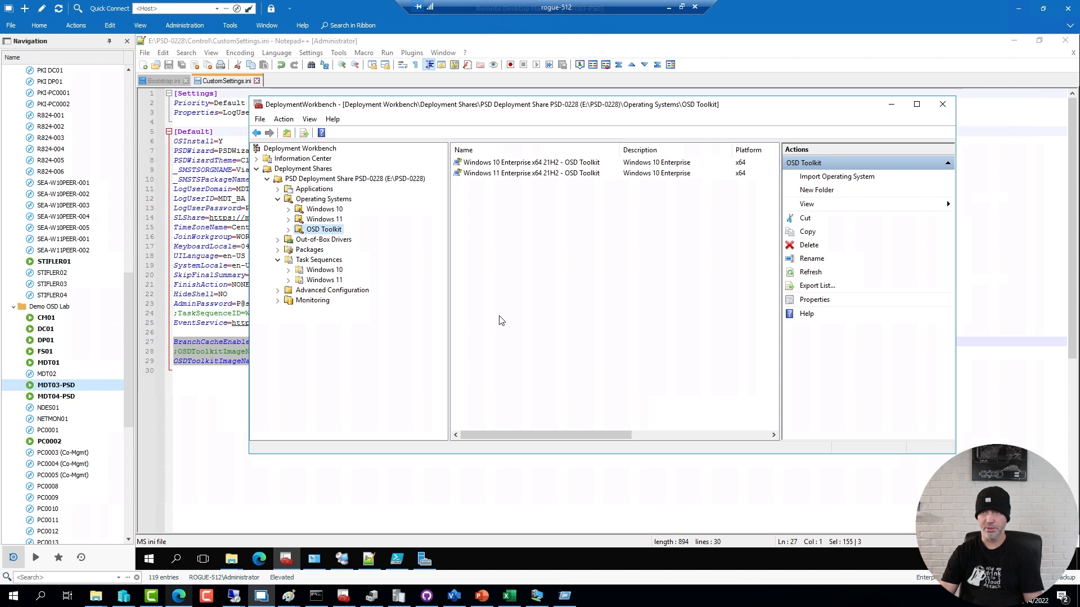
mouse_move(515, 259)
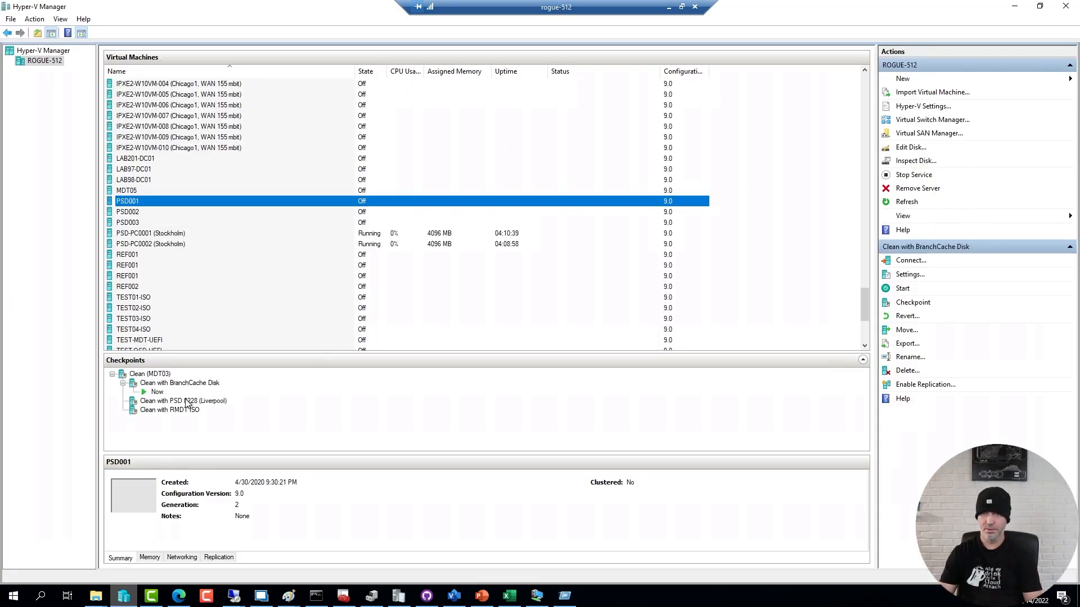
Apply the Clean with PSD 0228 (Liverpool) checkpoint to PSD001, connect to it and start it.
left_click(182, 400)
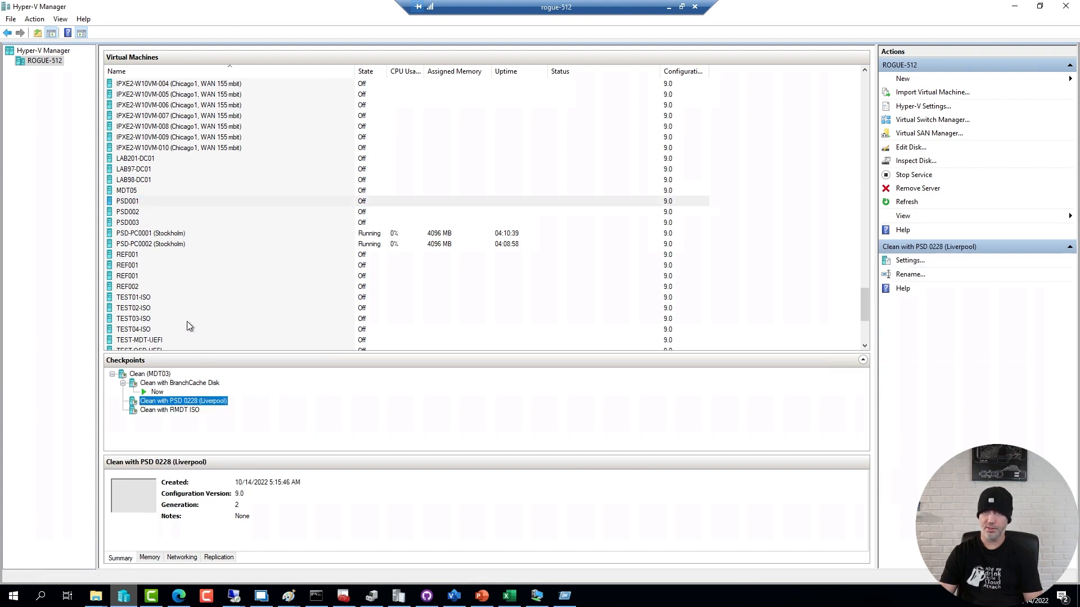
left_click(128, 200)
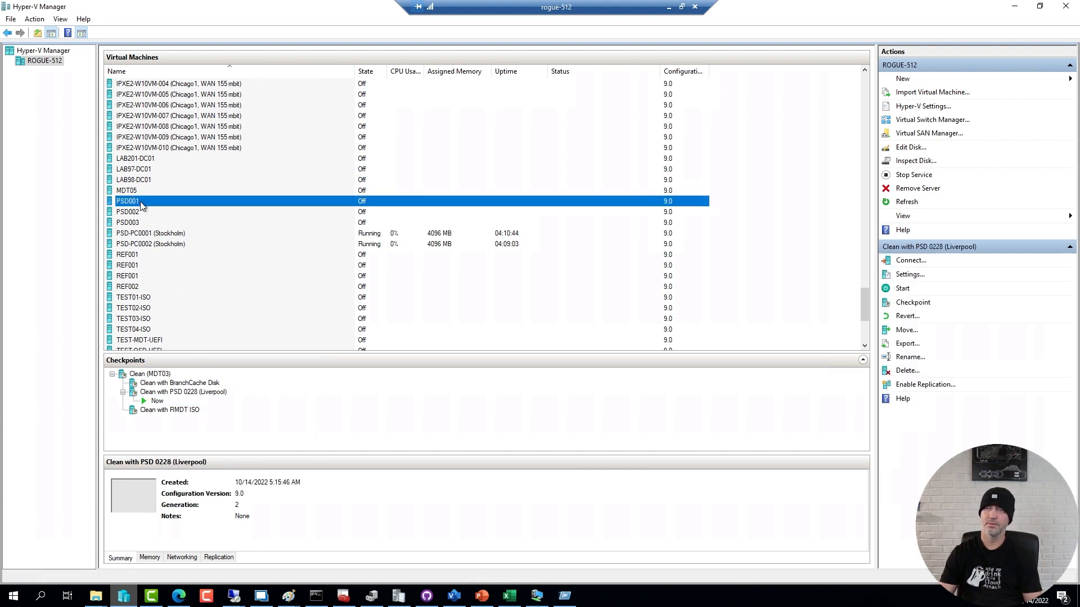
double_click(128, 200)
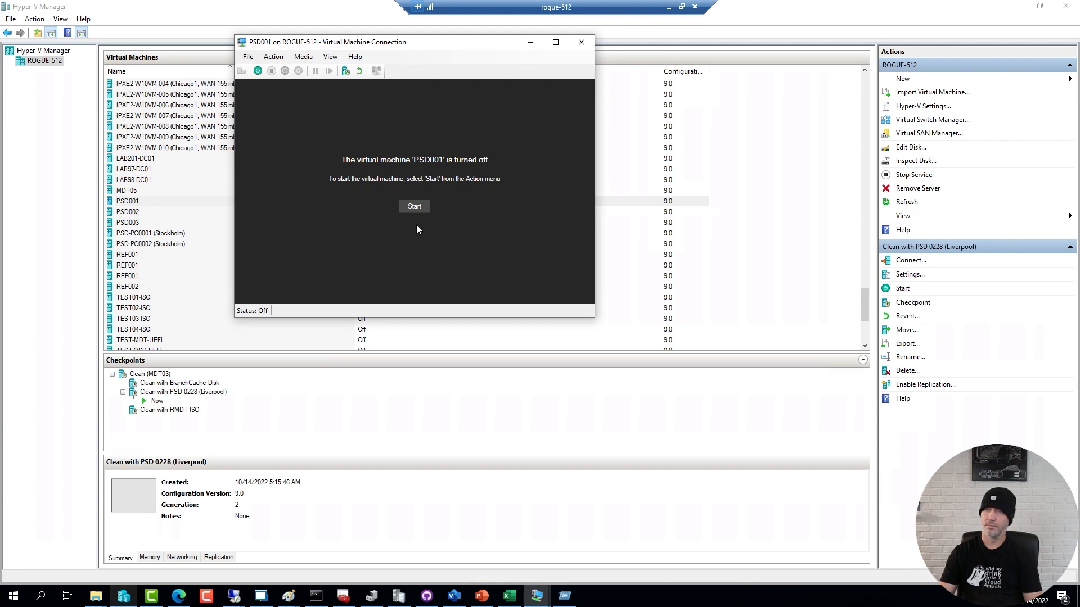
left_click(414, 205)
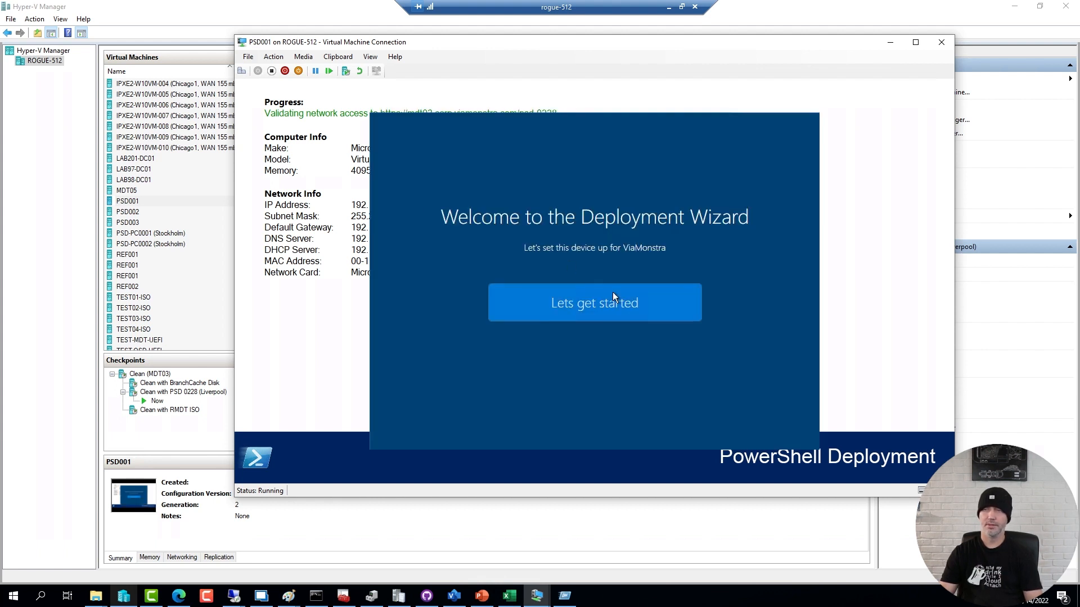
Start the Deployment Wizard and choose the Windows 10 21H2 OSD Toolkit task sequence.
left_click(594, 301)
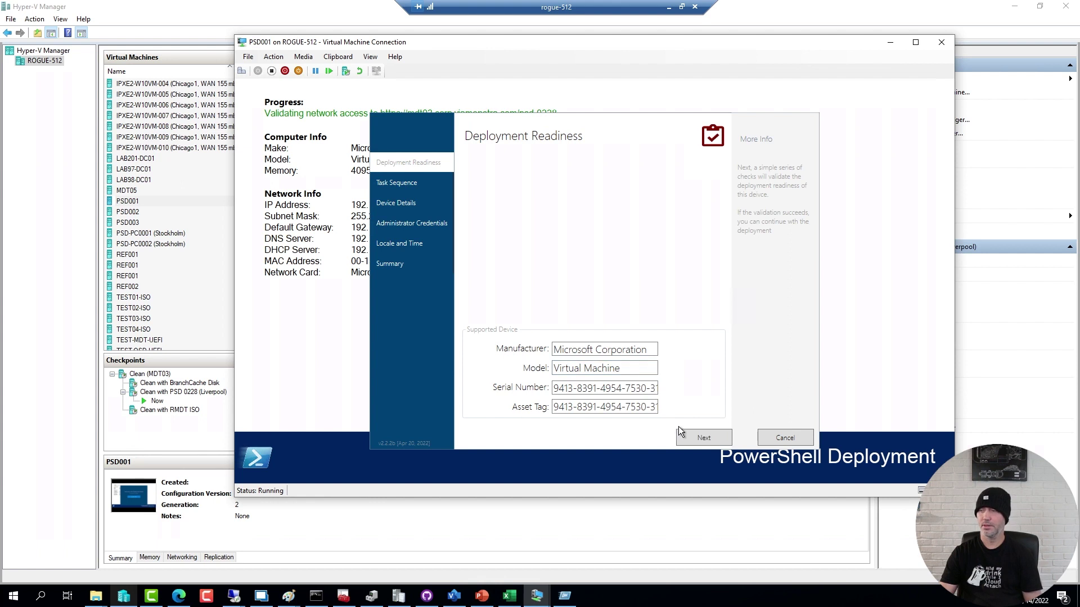
left_click(703, 438)
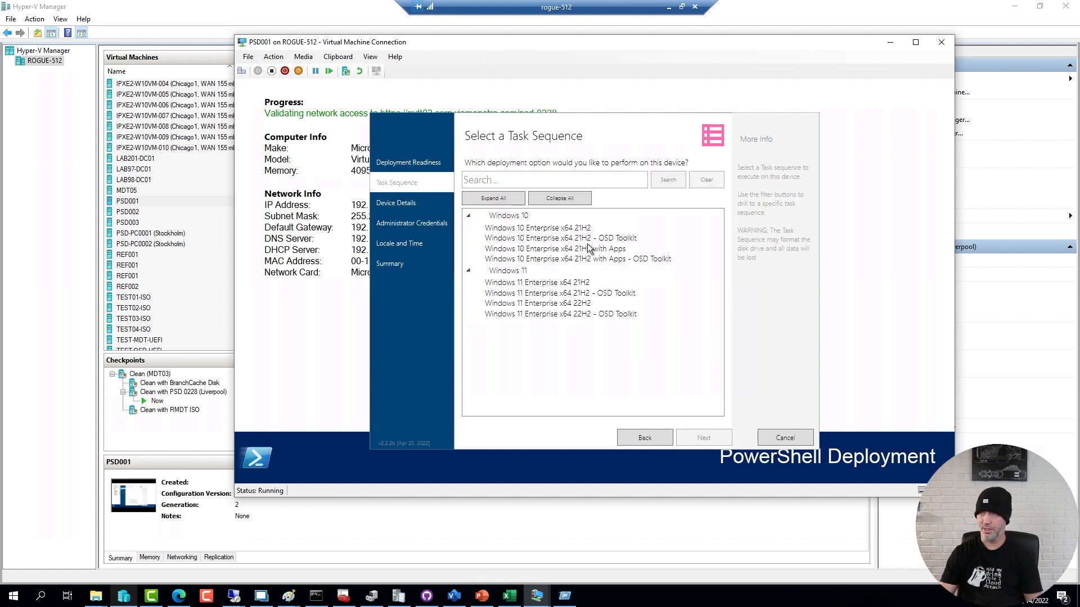
left_click(560, 238)
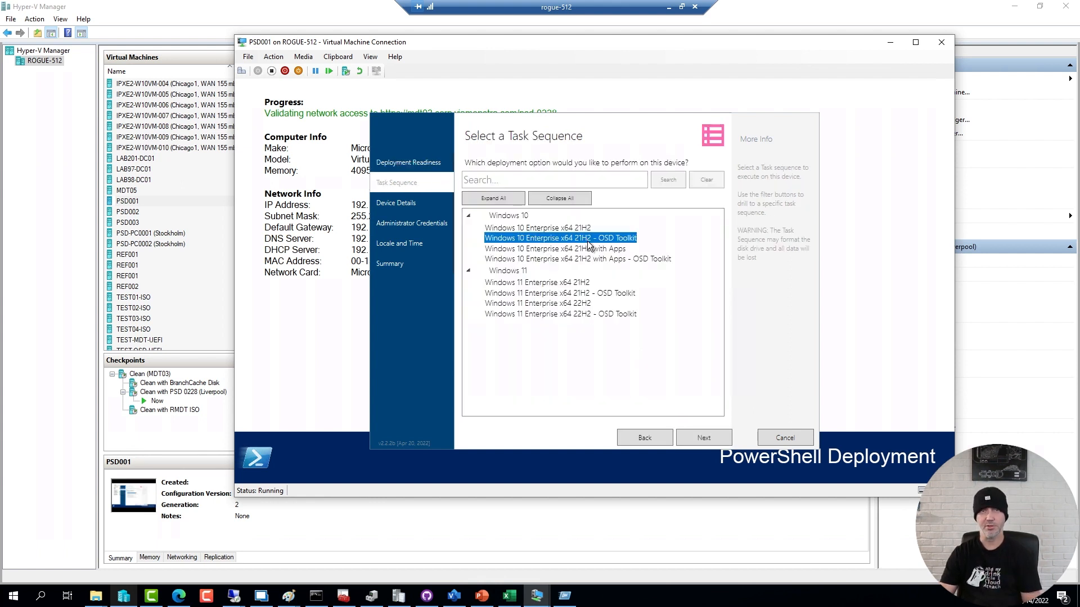
left_click(703, 438)
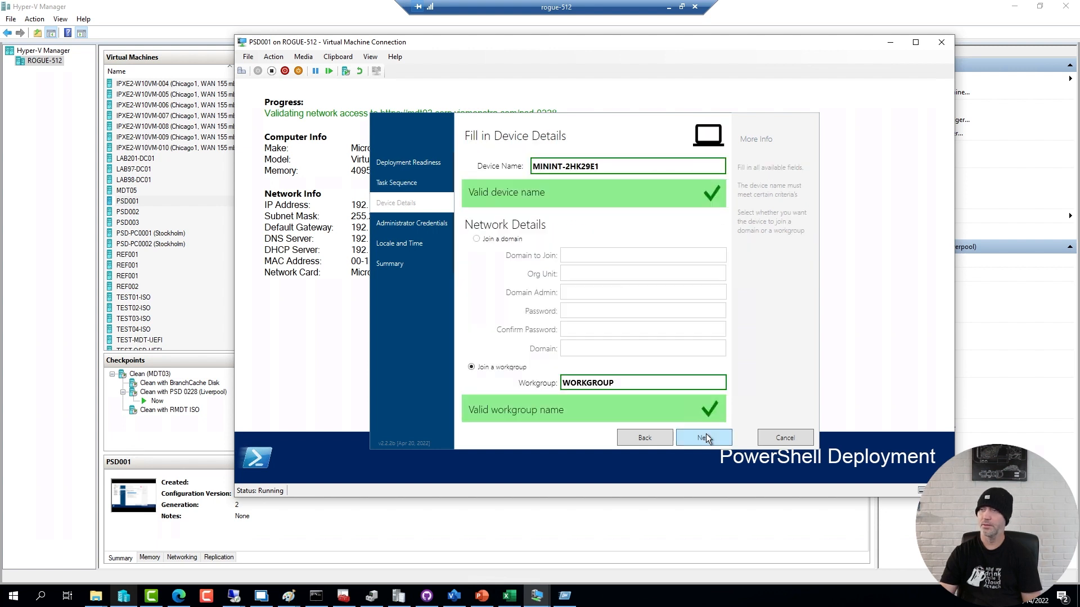
Accept the device details, administrator password, and language and time zone pages.
left_click(703, 437)
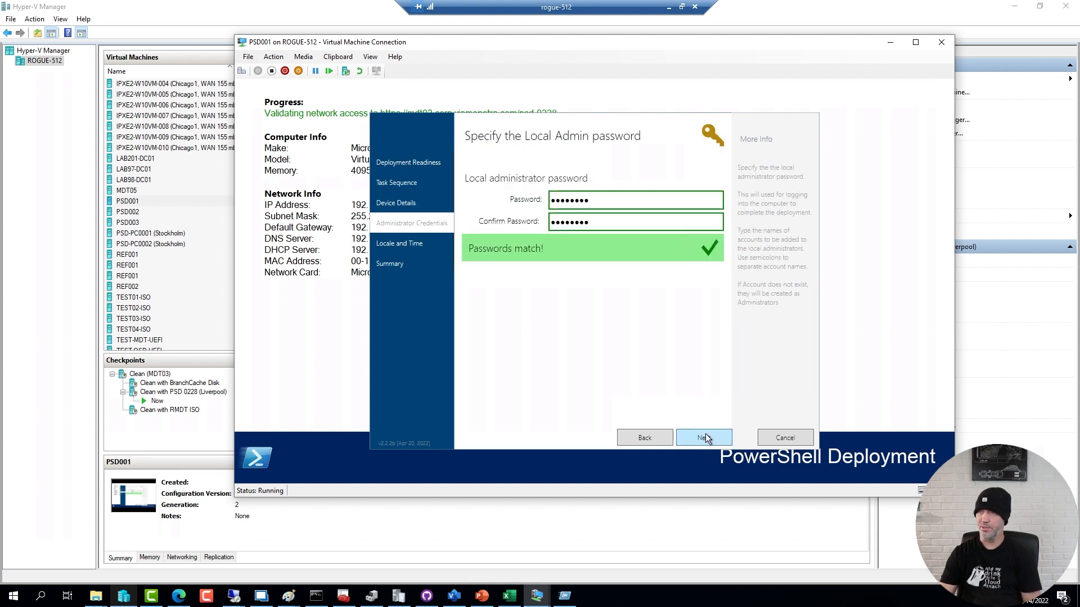
left_click(703, 438)
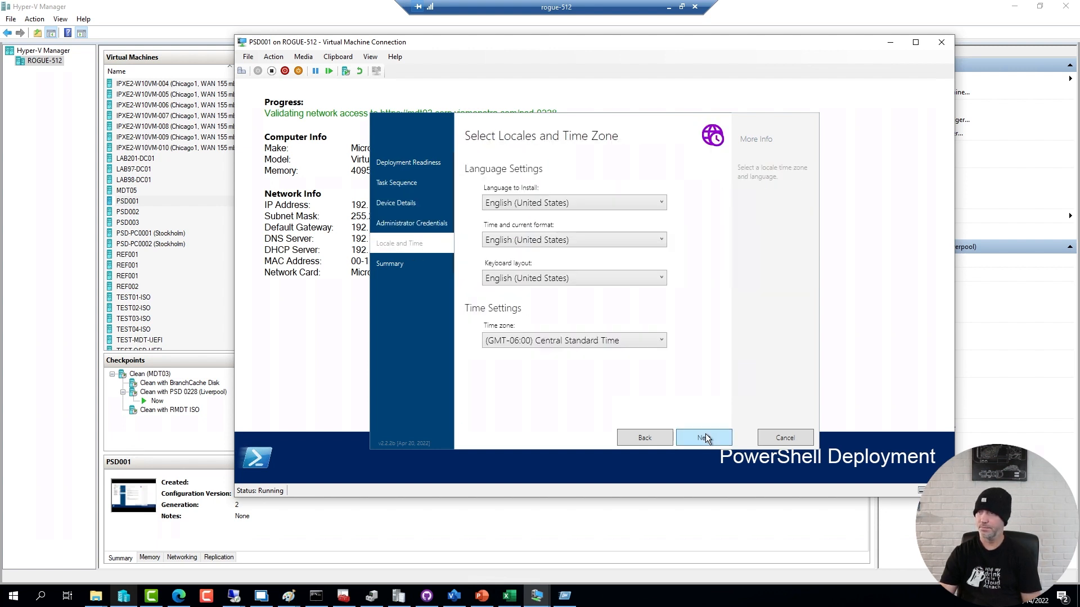
left_click(704, 438)
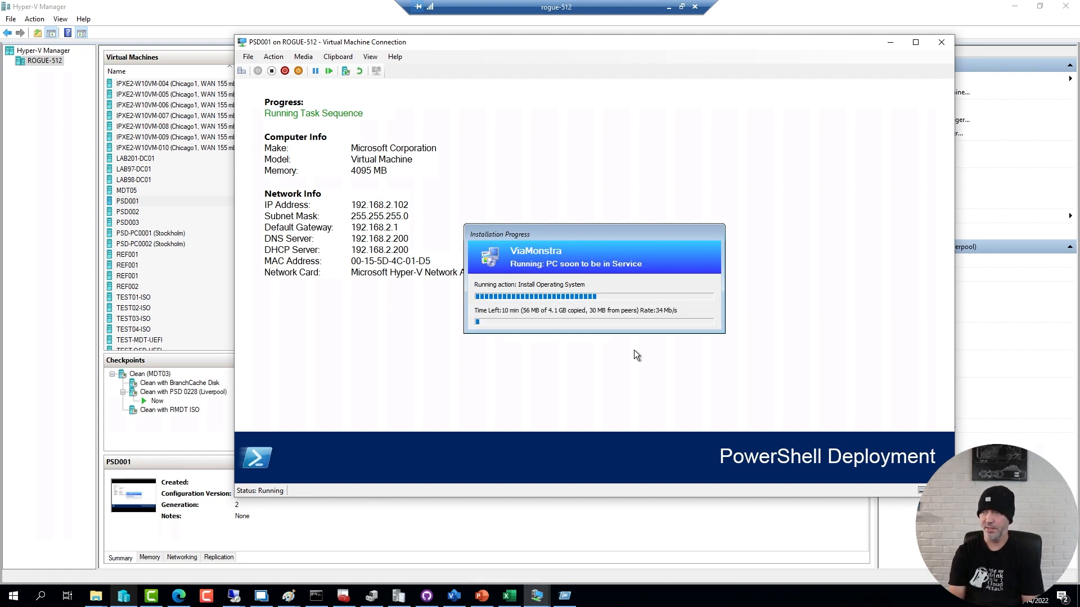
mouse_move(700, 569)
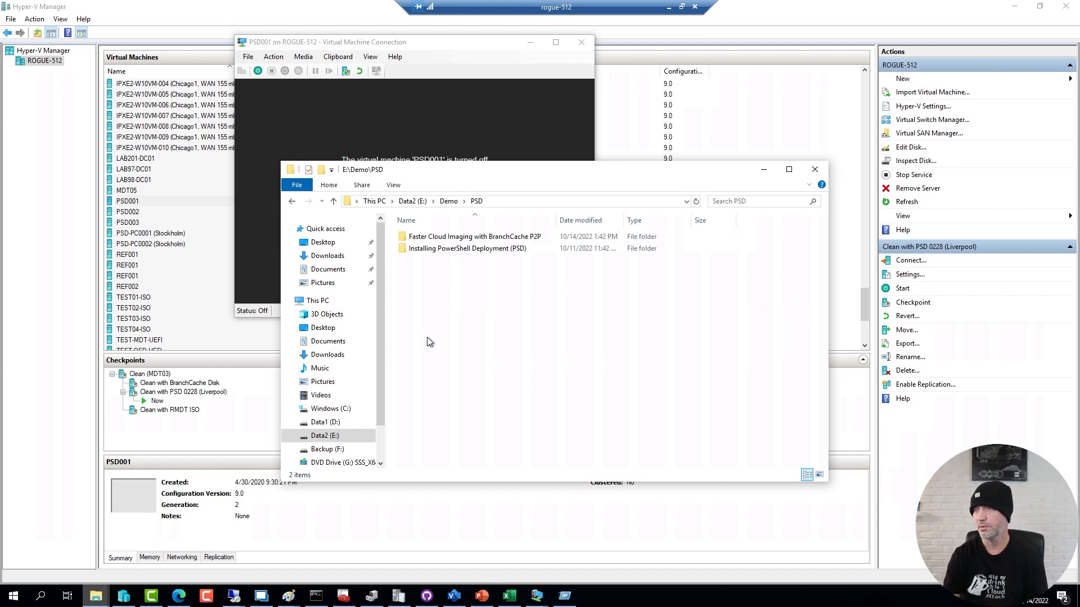
Play Download-FreeOSDToolkit.avi from the Faster Cloud Imaging with BranchCache P2P folder in VLC.
double_click(473, 236)
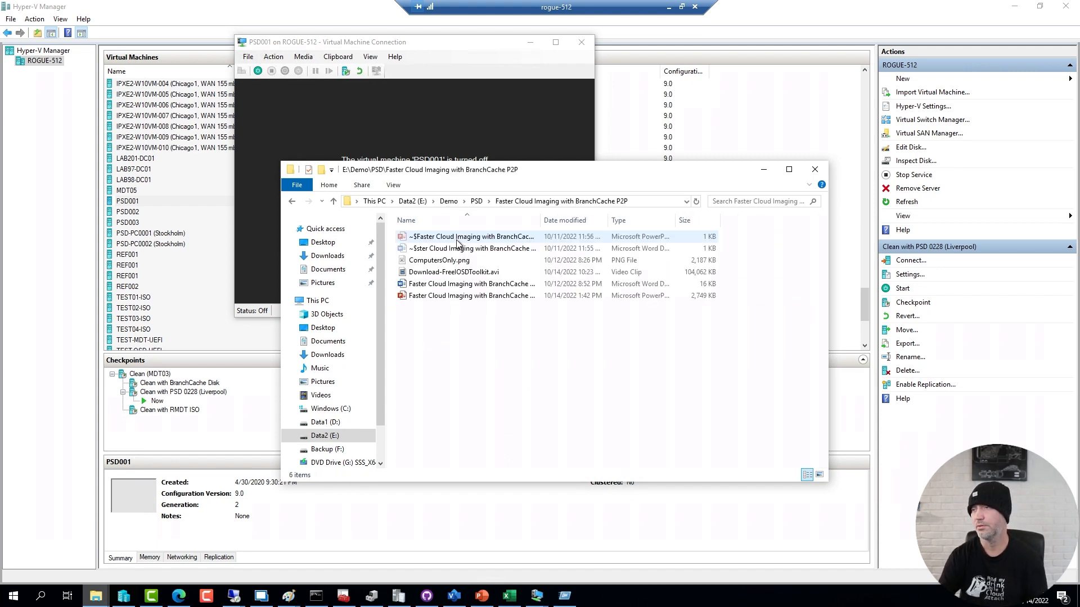
left_click(455, 271)
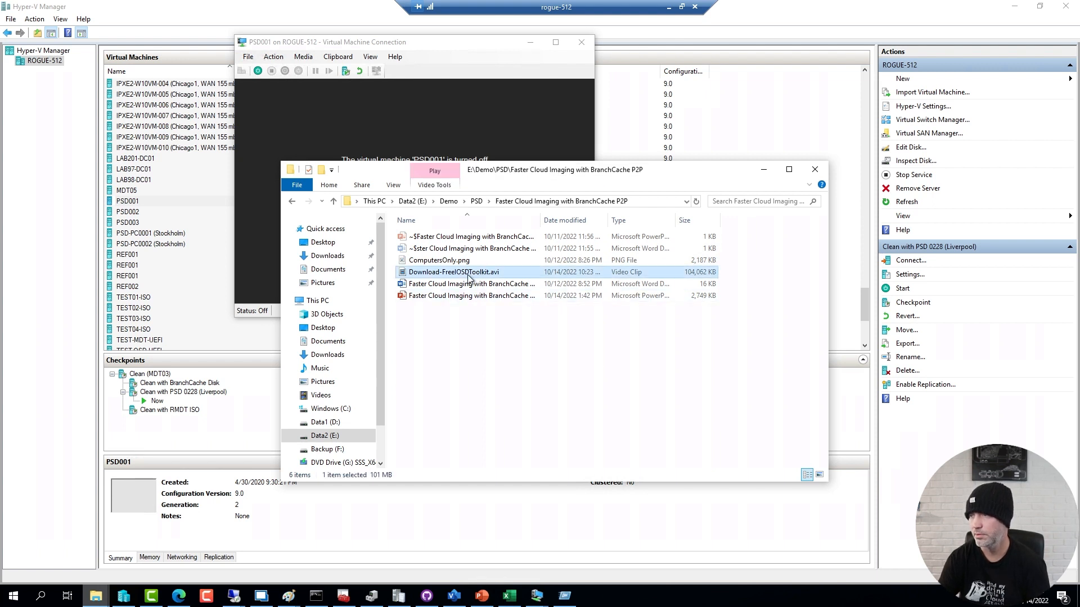
double_click(455, 271)
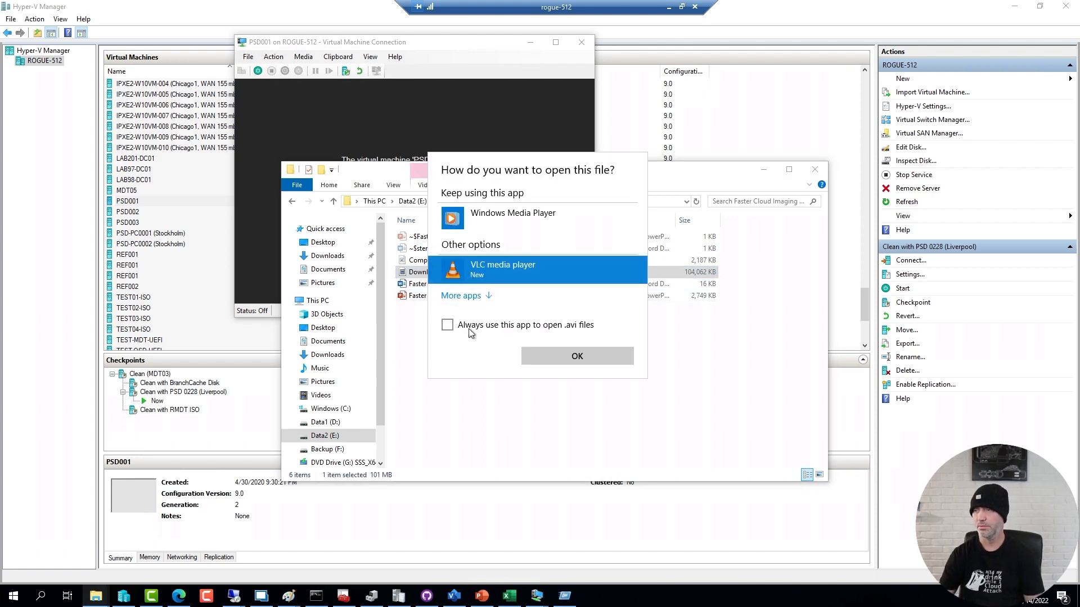
left_click(577, 356)
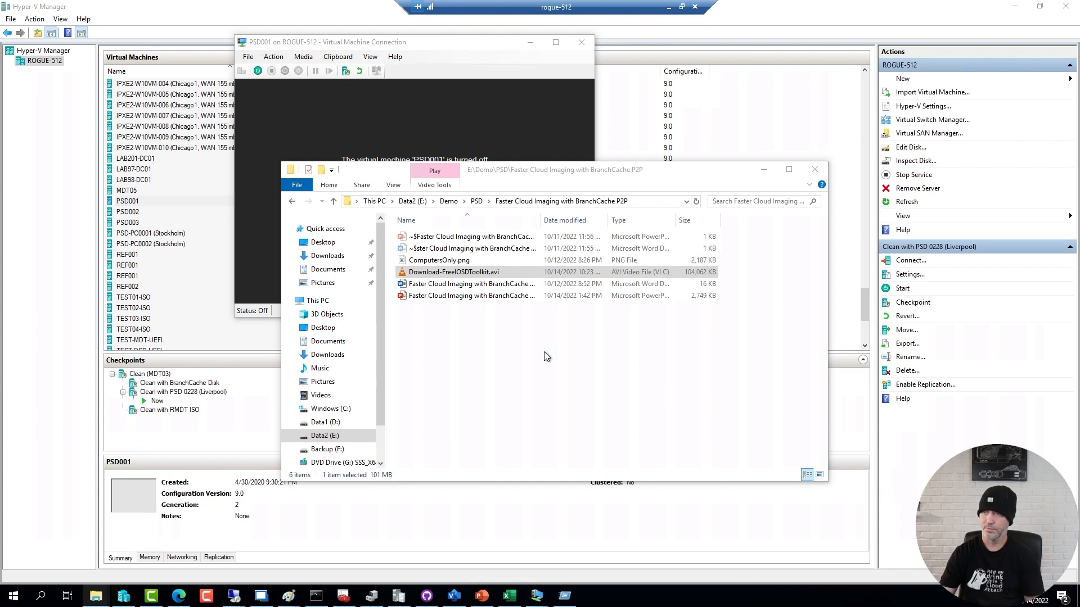
double_click(454, 271)
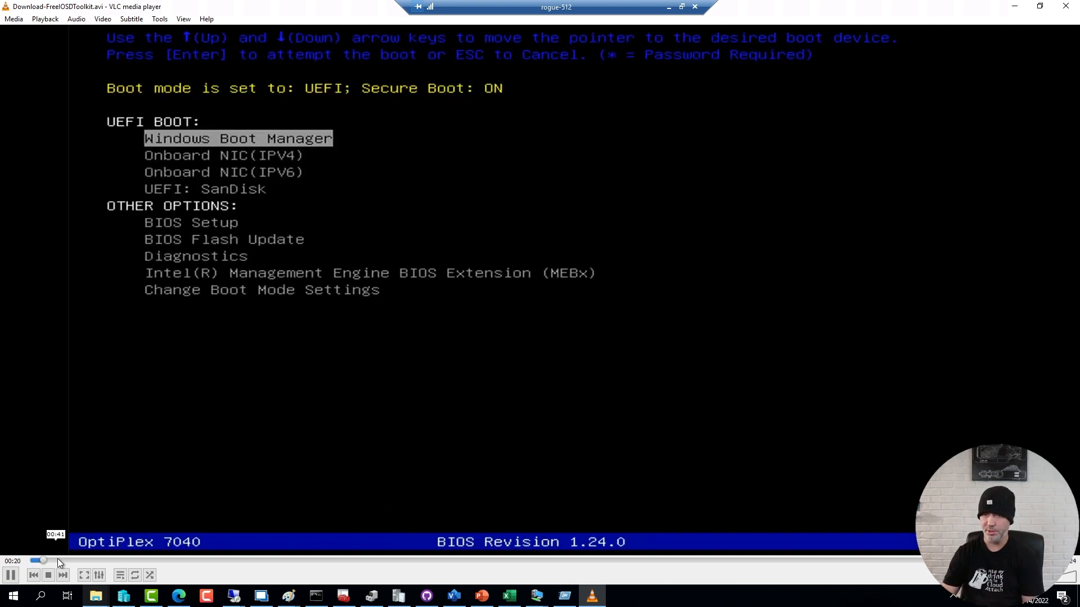
Seek the OptiPlex 7040 recording forward past the boot menu and wizard to the running task sequence.
left_click_drag(42, 560, 75, 560)
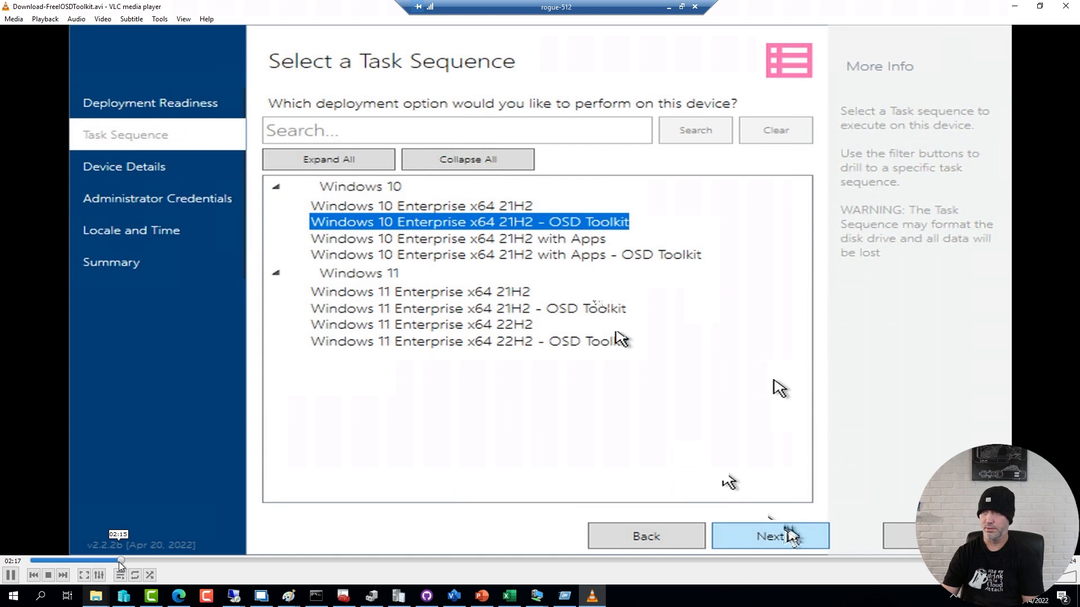
left_click(769, 536)
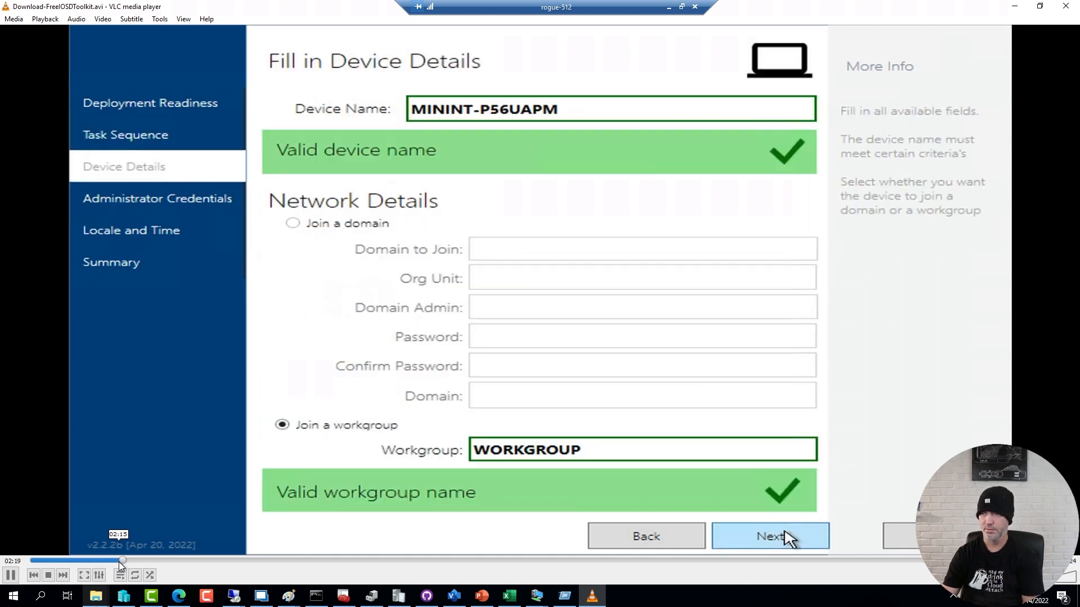
left_click(770, 536)
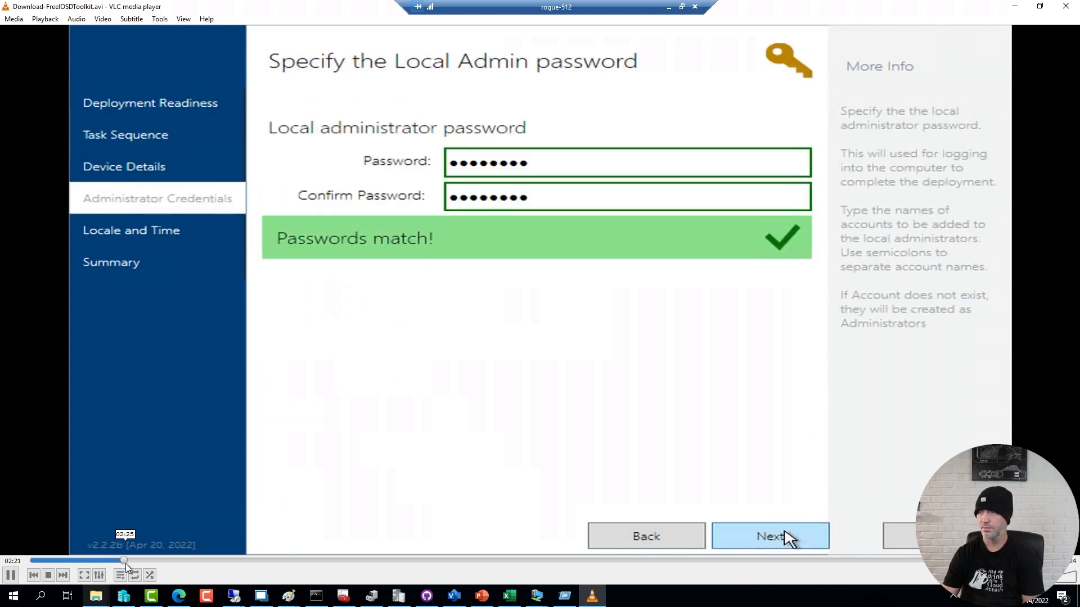
left_click(769, 536)
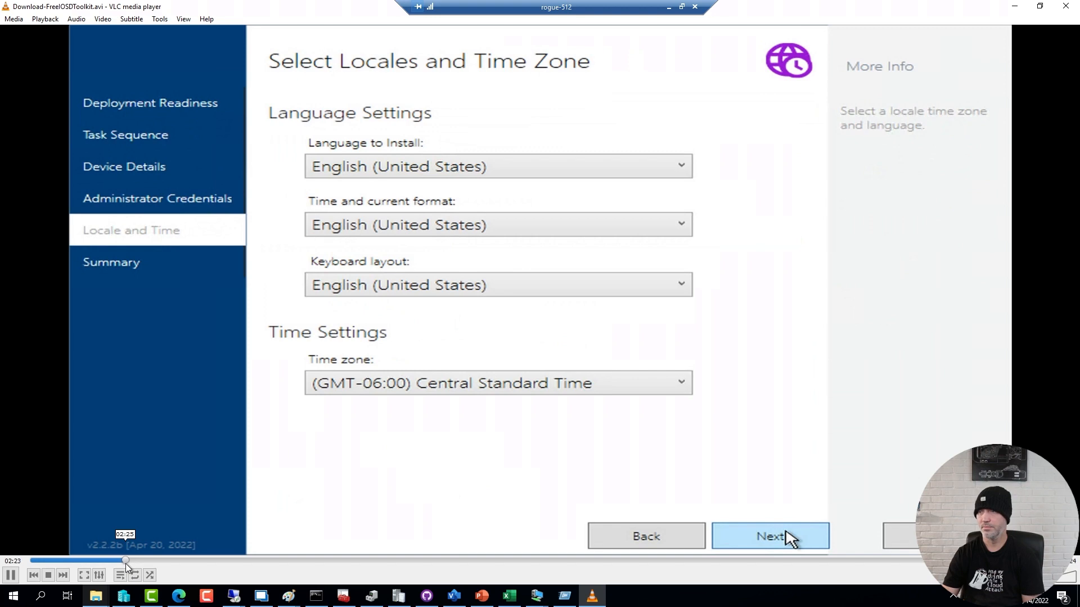
left_click_drag(124, 562, 165, 561)
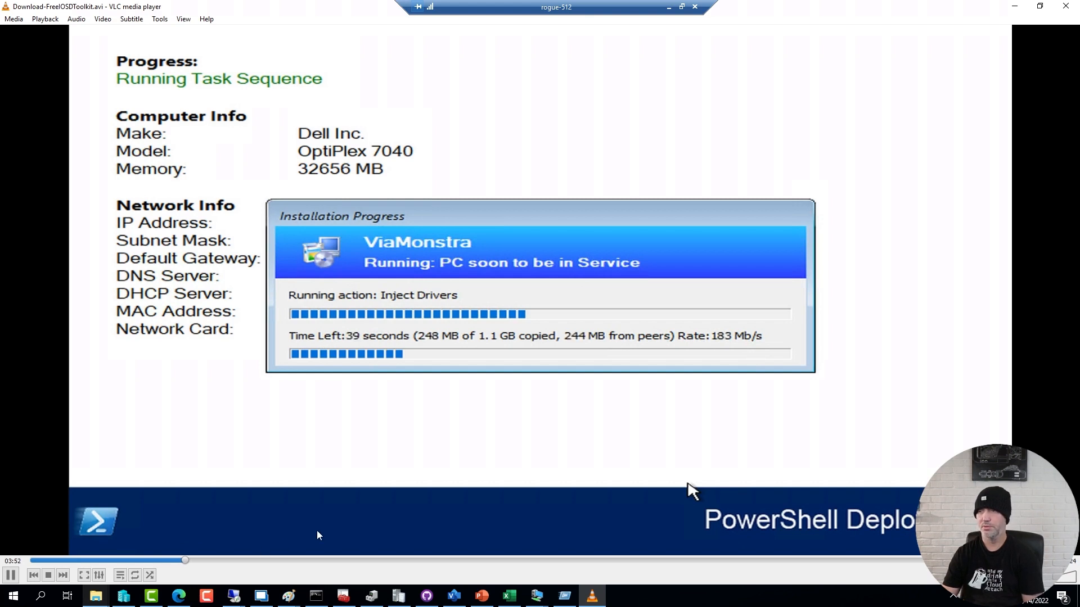
mouse_move(753, 358)
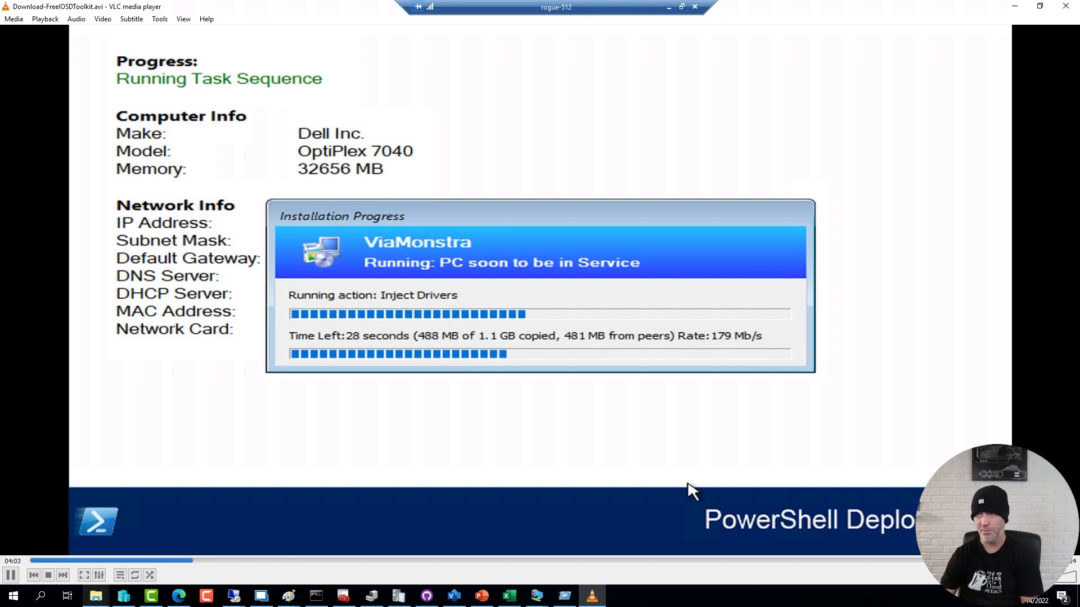
mouse_move(252, 561)
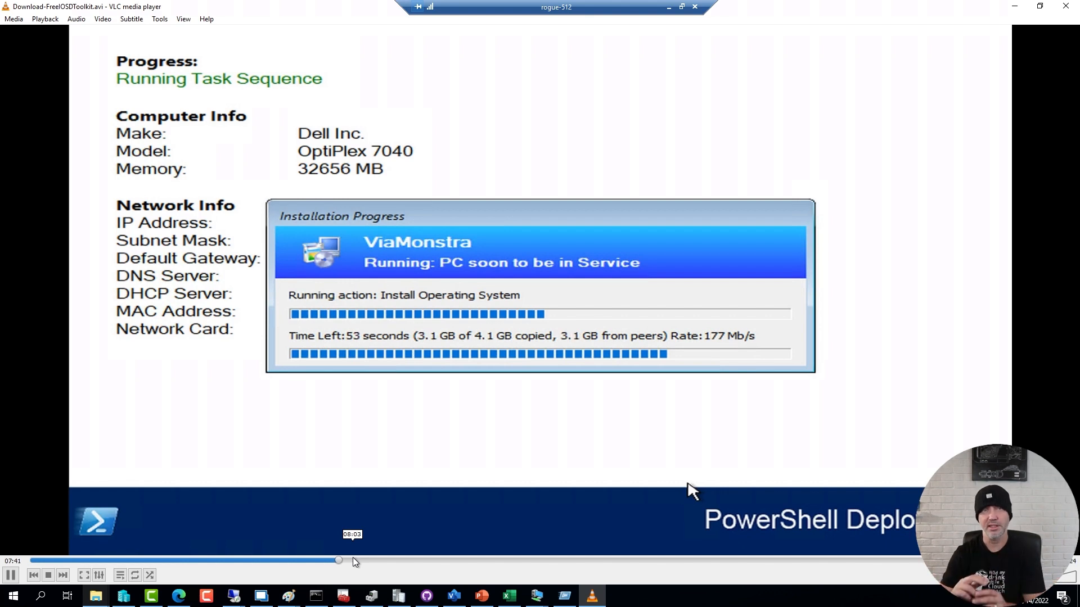
mouse_move(605, 569)
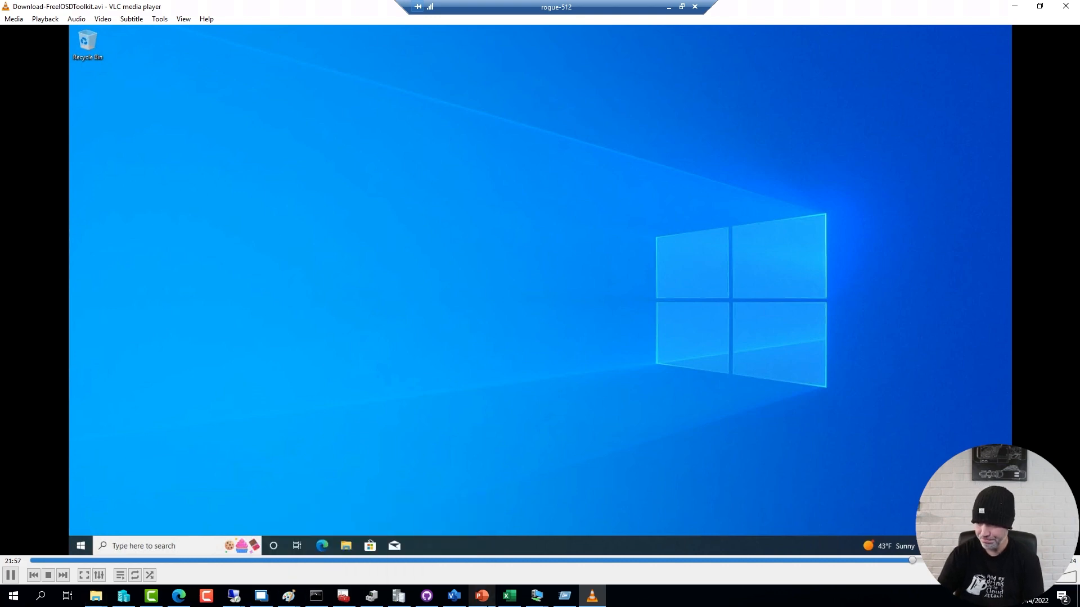
Pause VLC on the finished Windows desktop and return to the PowerPoint results slide show.
left_click(9, 573)
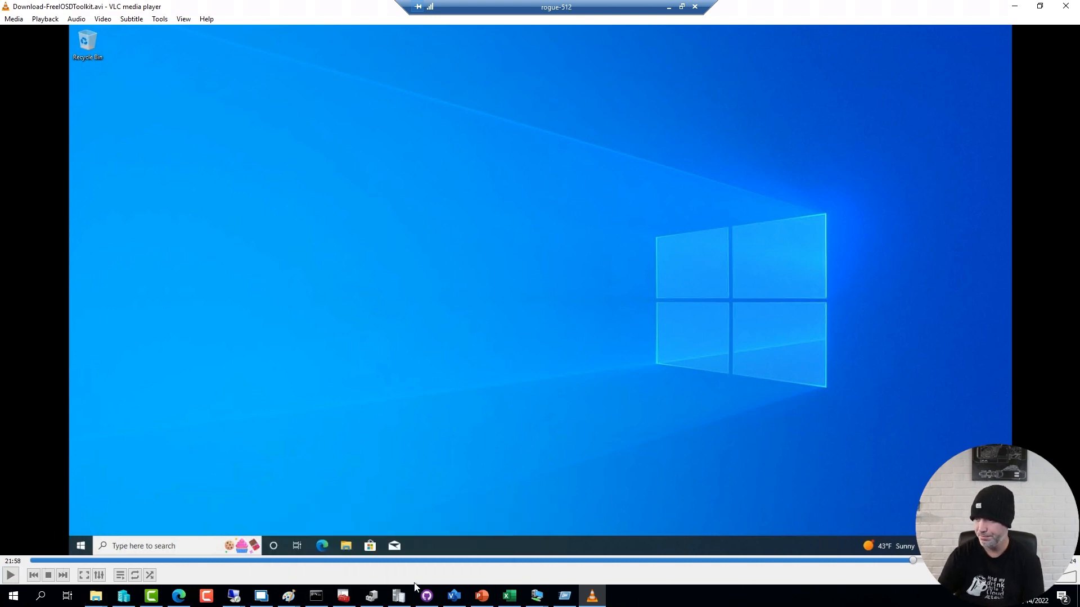
left_click(482, 595)
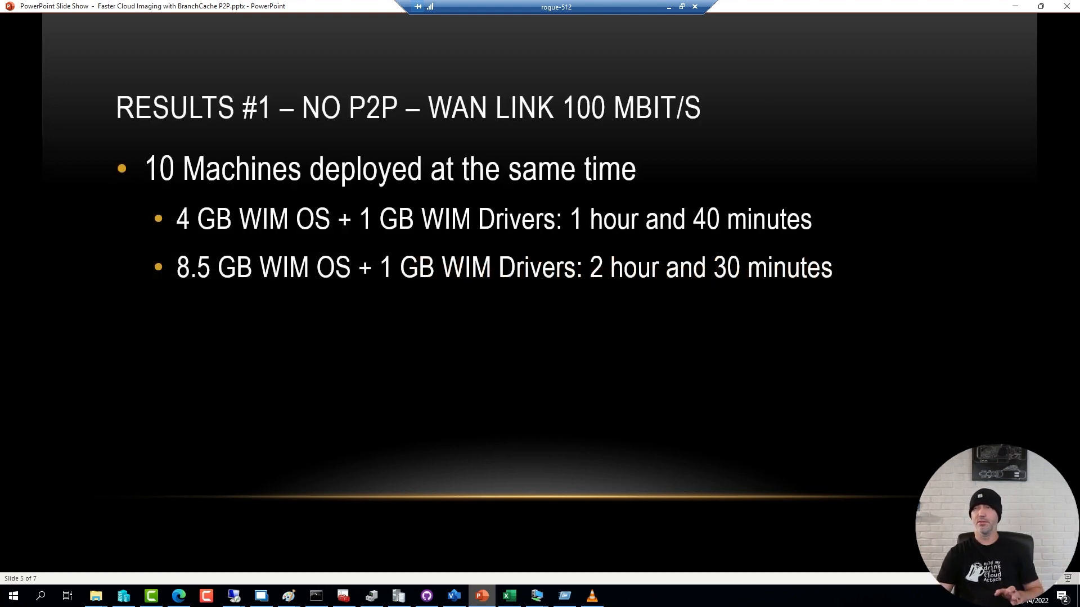
mouse_move(601, 127)
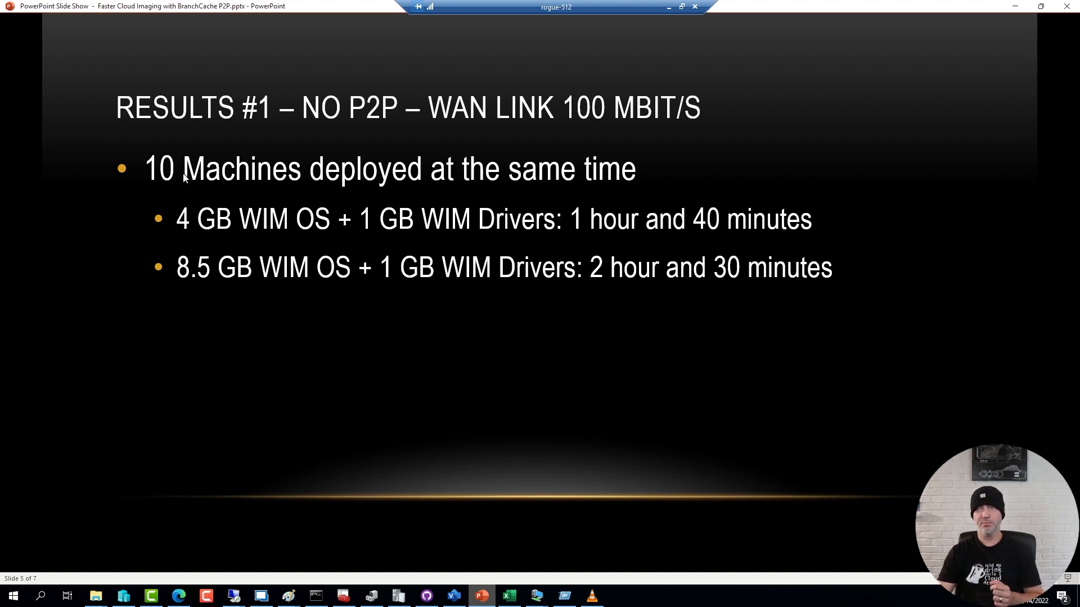
mouse_move(371, 129)
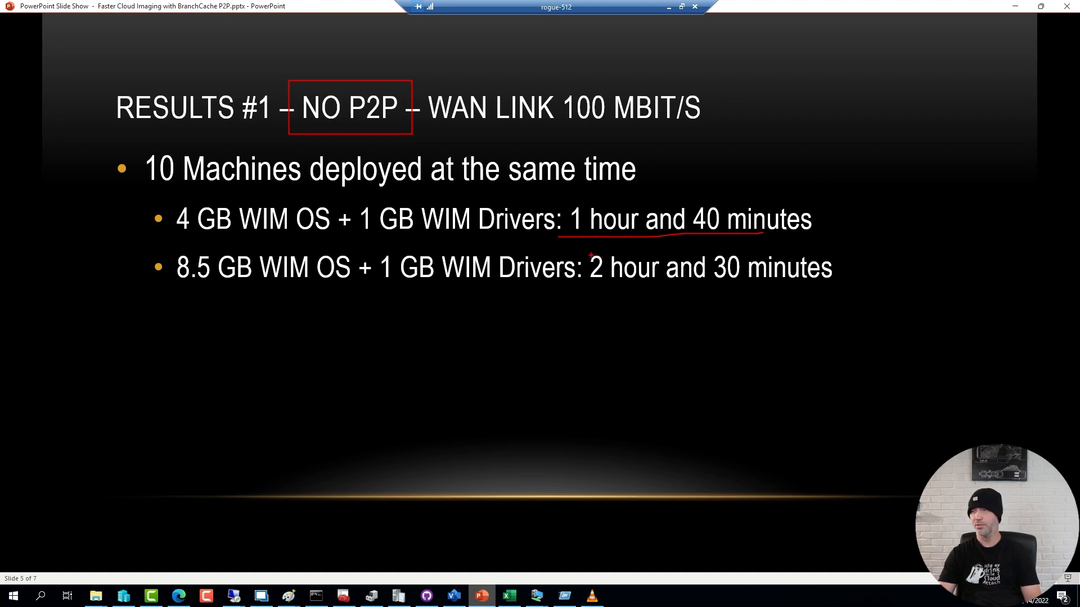
Underline the 1 hour 40 minutes no-P2P result and advance to the Results #3 precached content slide.
left_click_drag(585, 247, 792, 289)
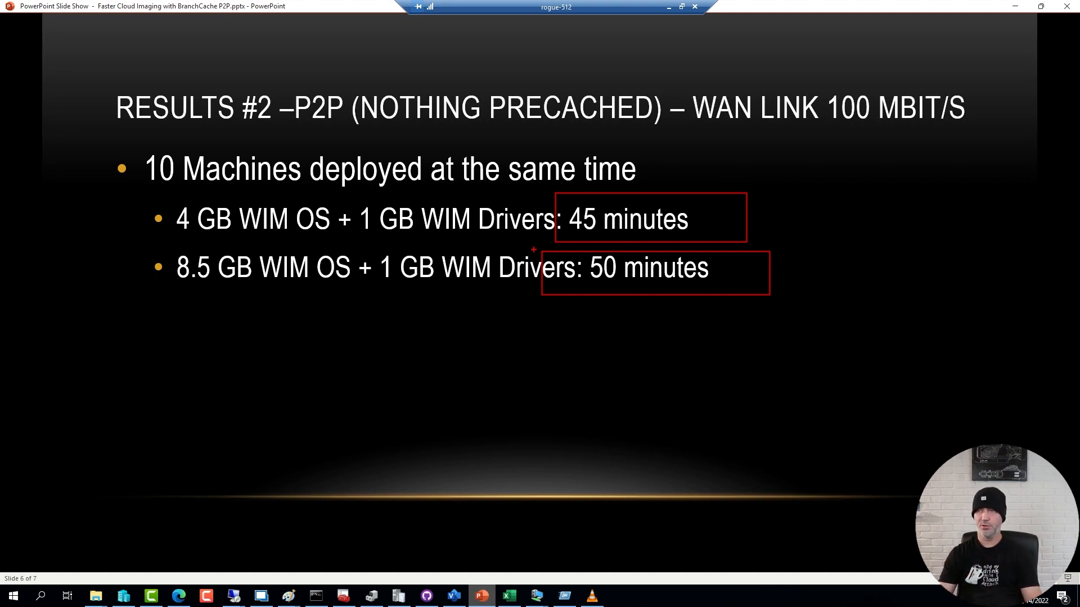
key("Right")
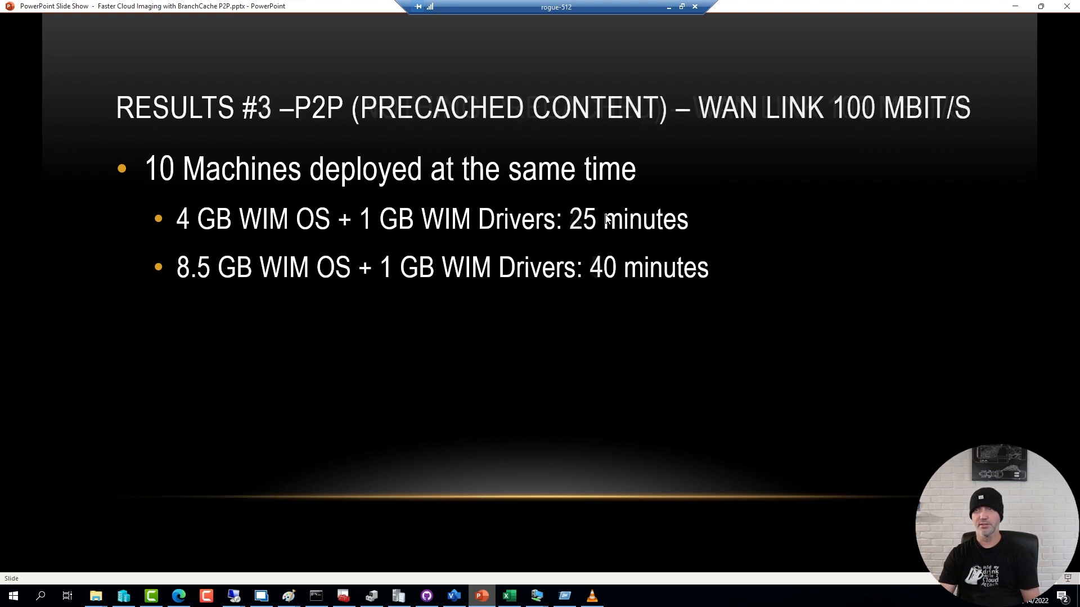